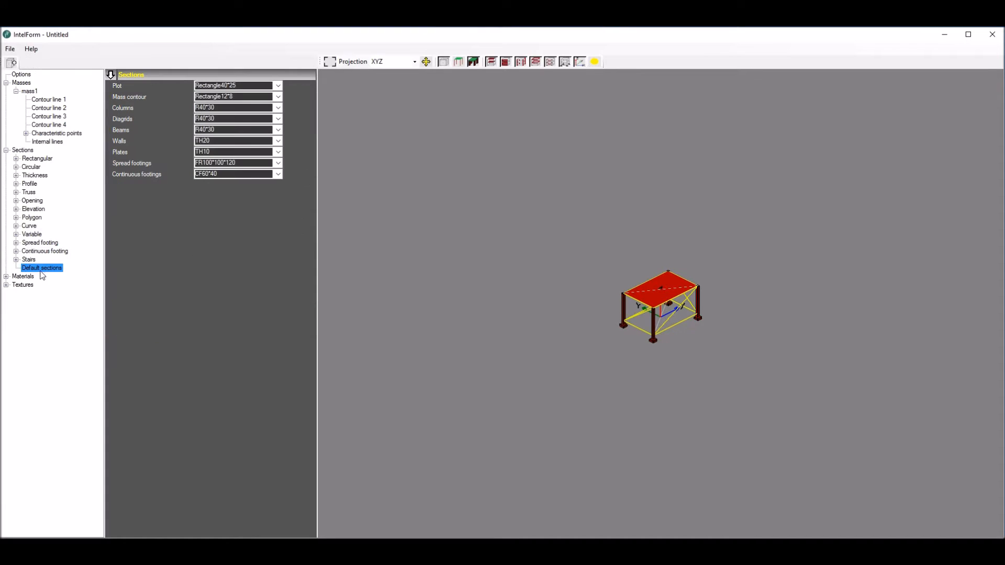
Step: Set default sections to IPE_200 columns, IPE_100 diagrids and beams, and TH0.4 walls and plates
click(278, 107)
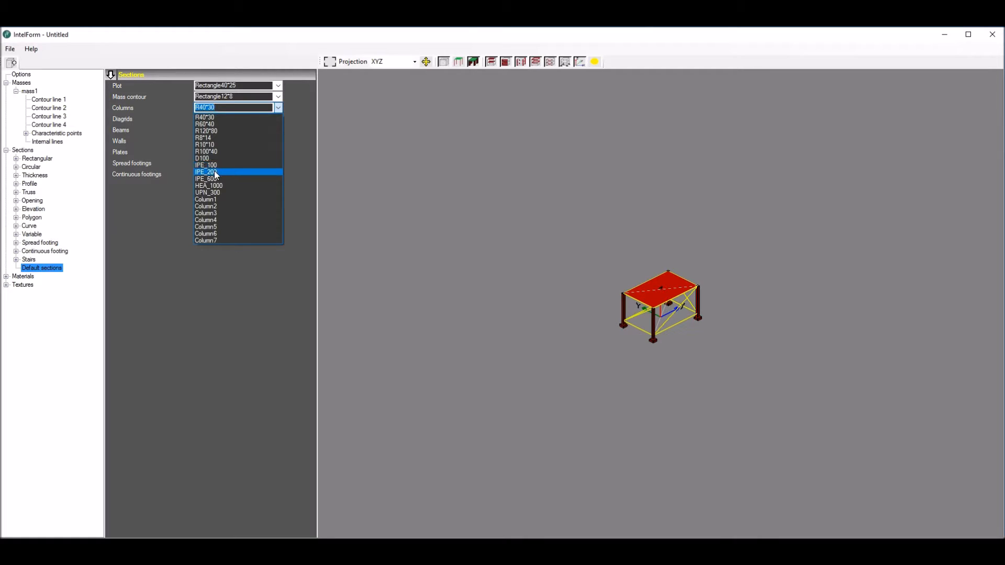
click(206, 172)
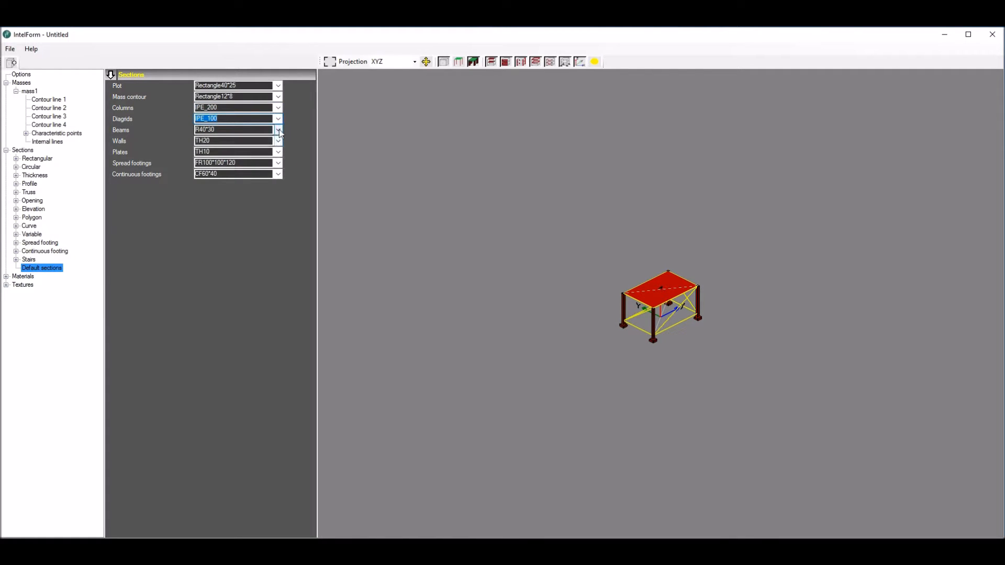
click(278, 129)
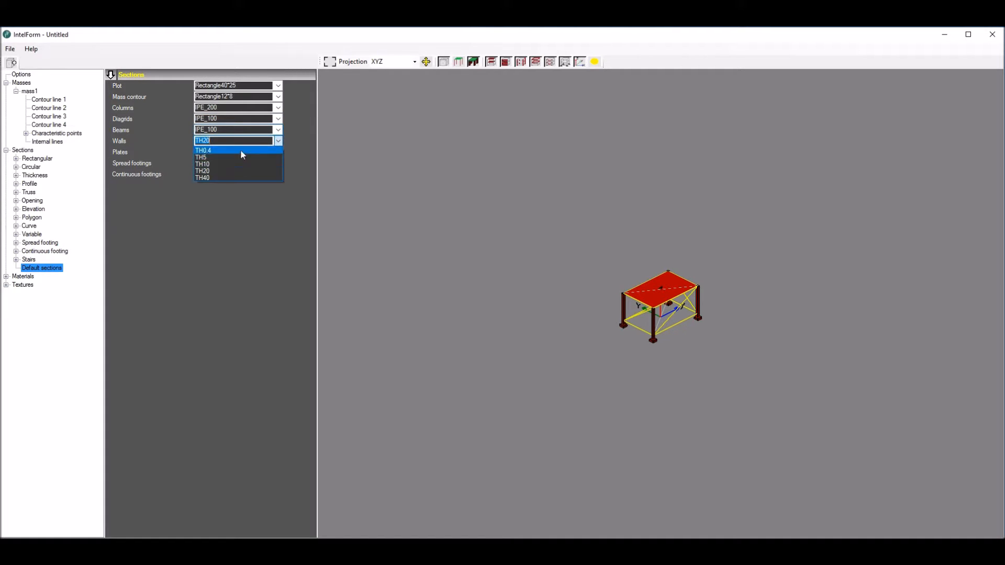
click(204, 151)
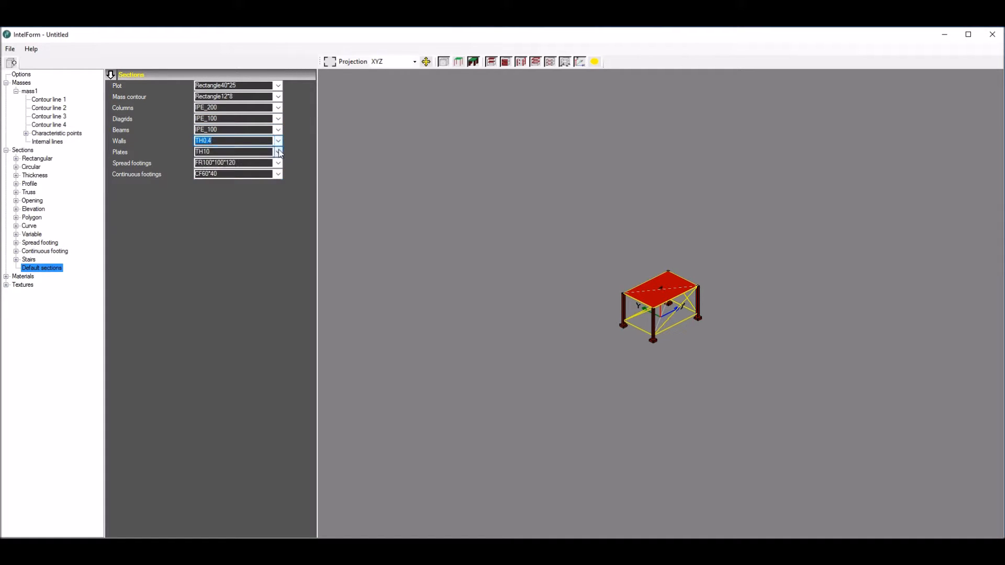
click(234, 151)
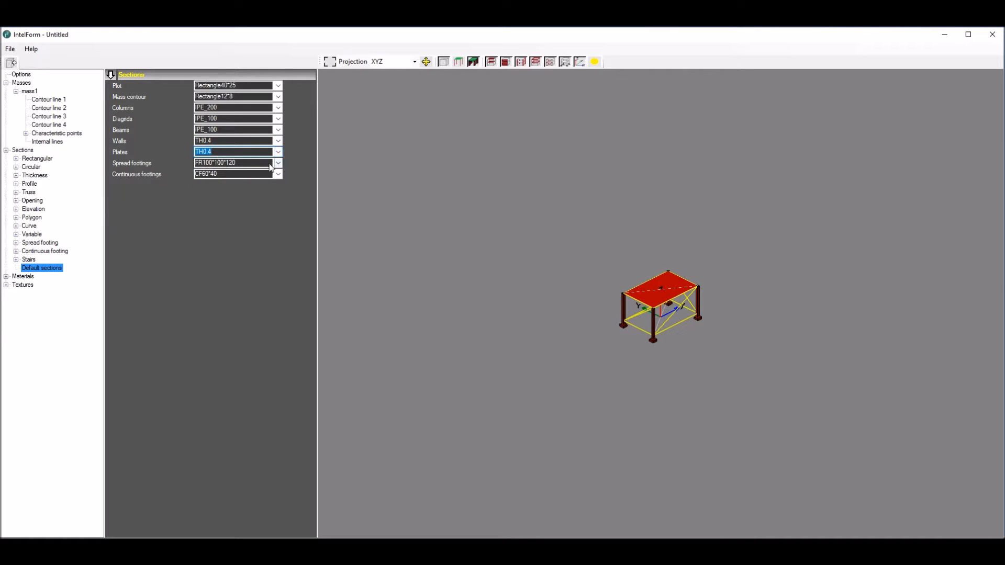
click(6, 277)
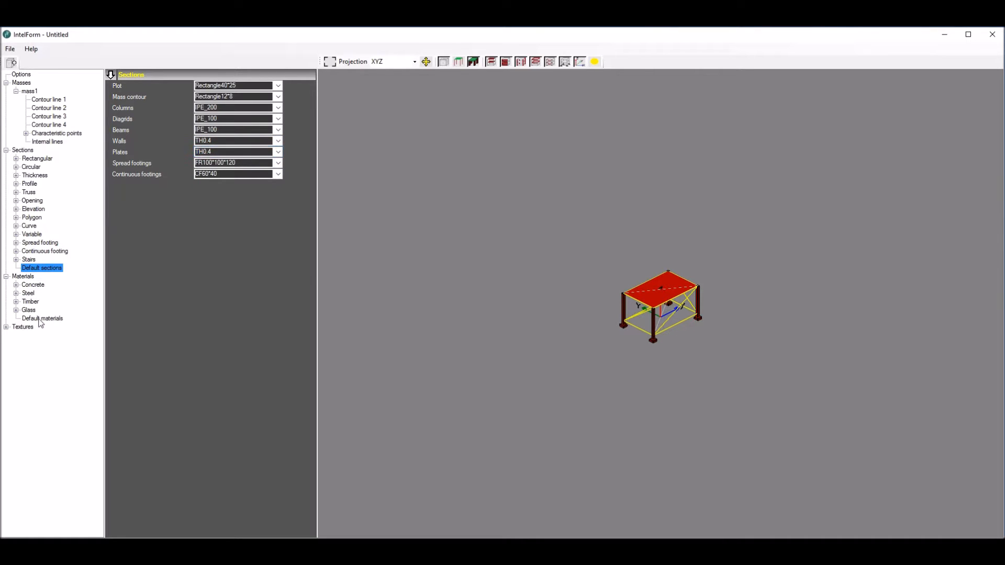
Step: Set default materials to Steel for columns, diagrids, beams and walls, and Glass(Blue) for plates
click(42, 319)
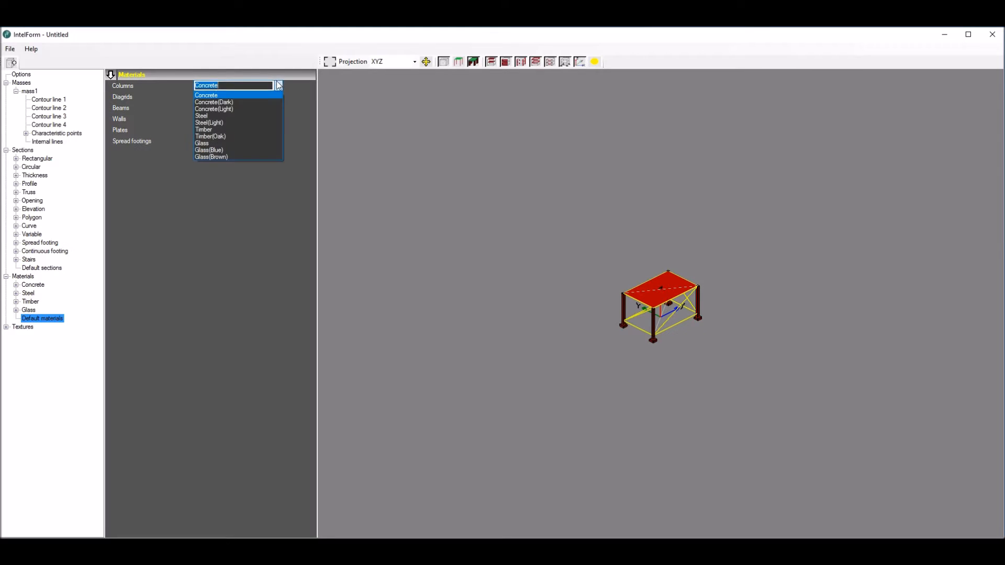
click(201, 117)
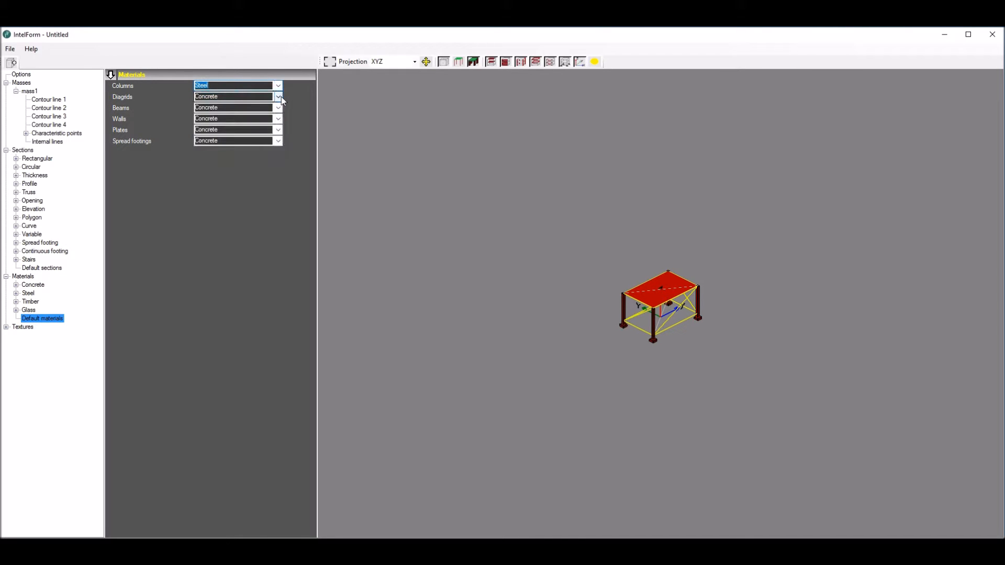
click(237, 96)
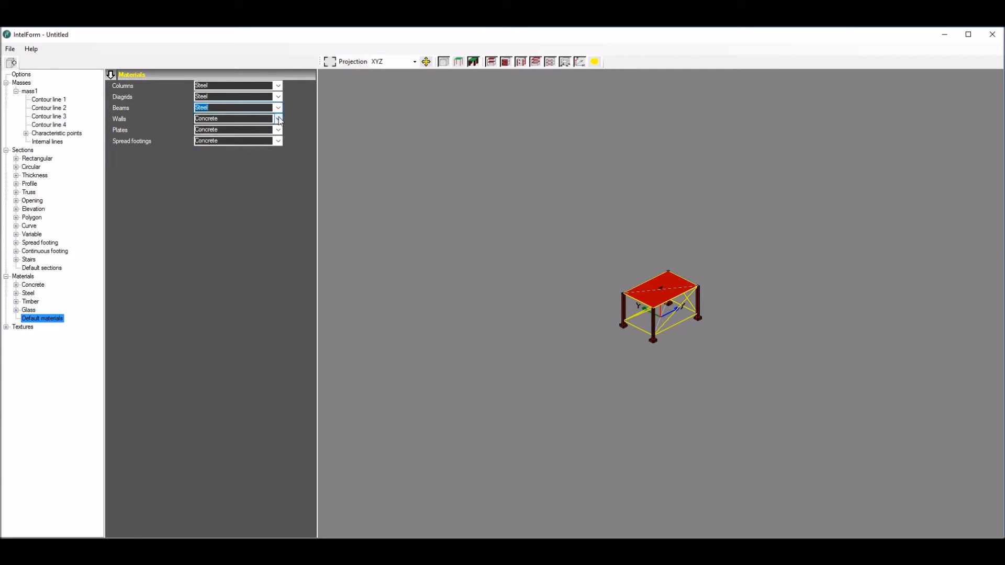
click(277, 118)
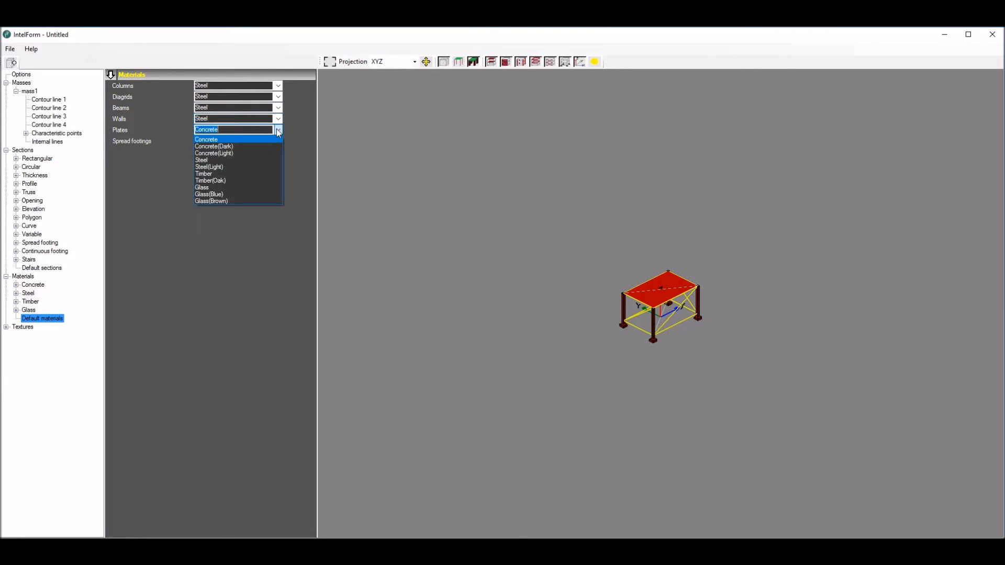
click(209, 194)
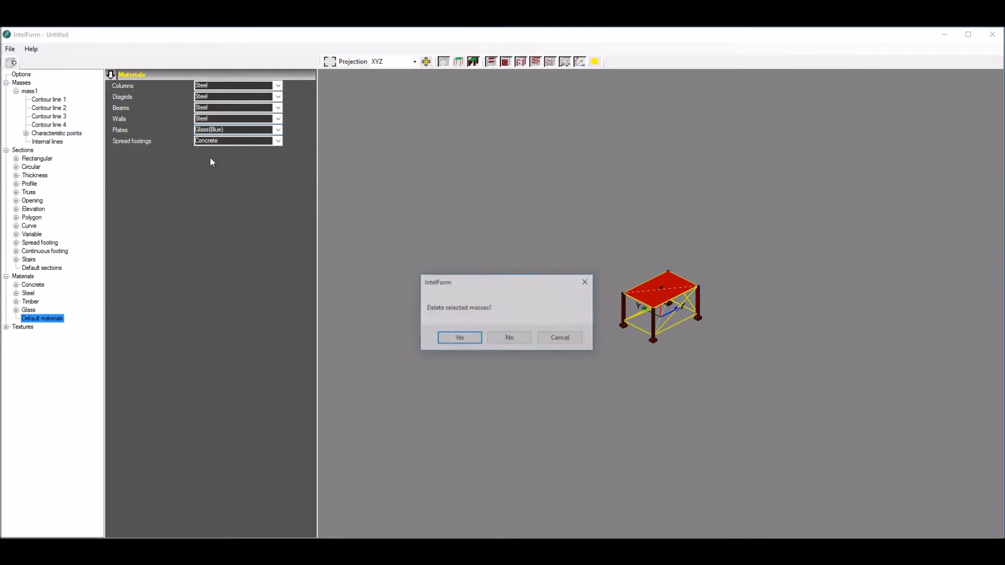
Step: Dismiss the mass-deletion prompt and set mass1's contour height h to 20
click(509, 337)
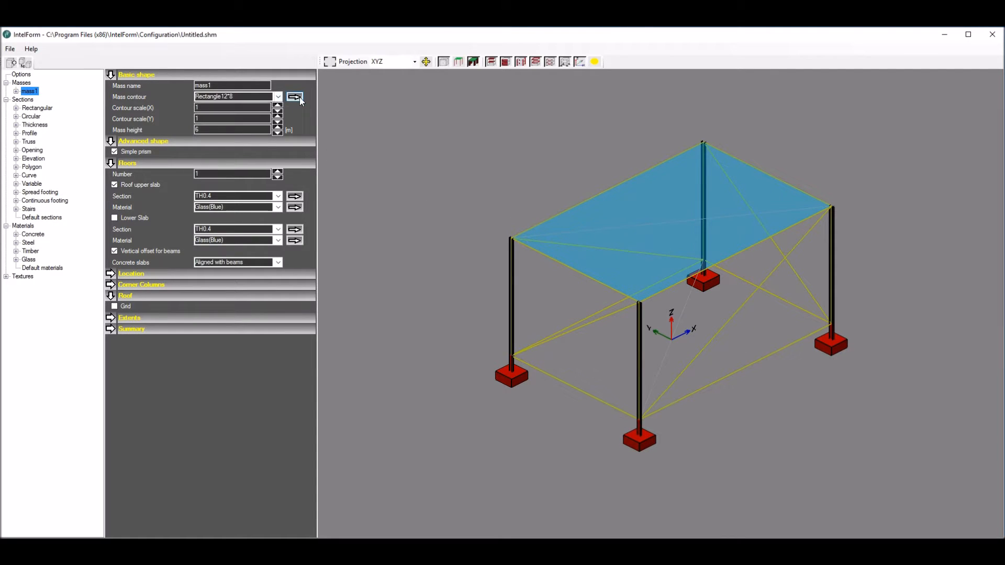
click(295, 97)
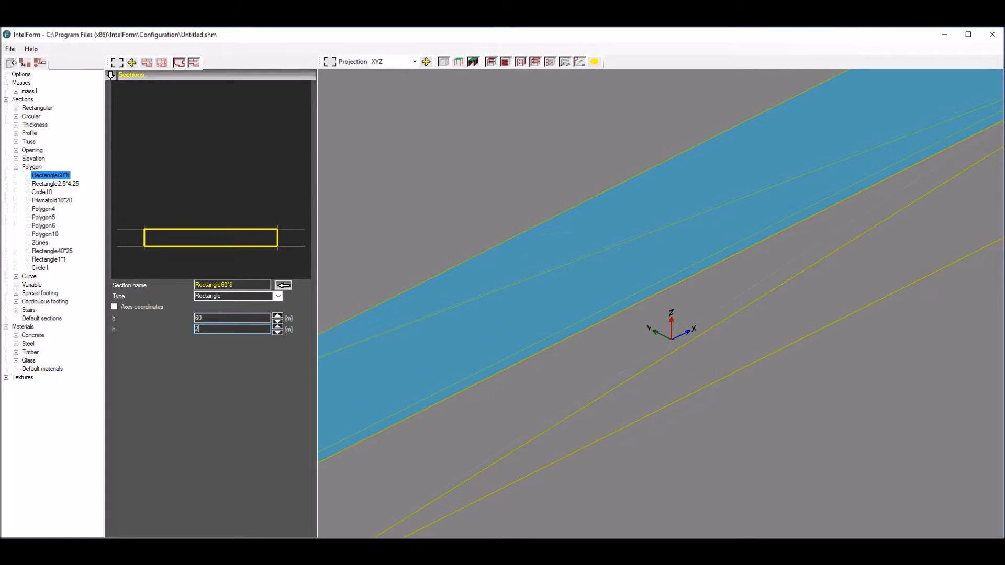
text(20)
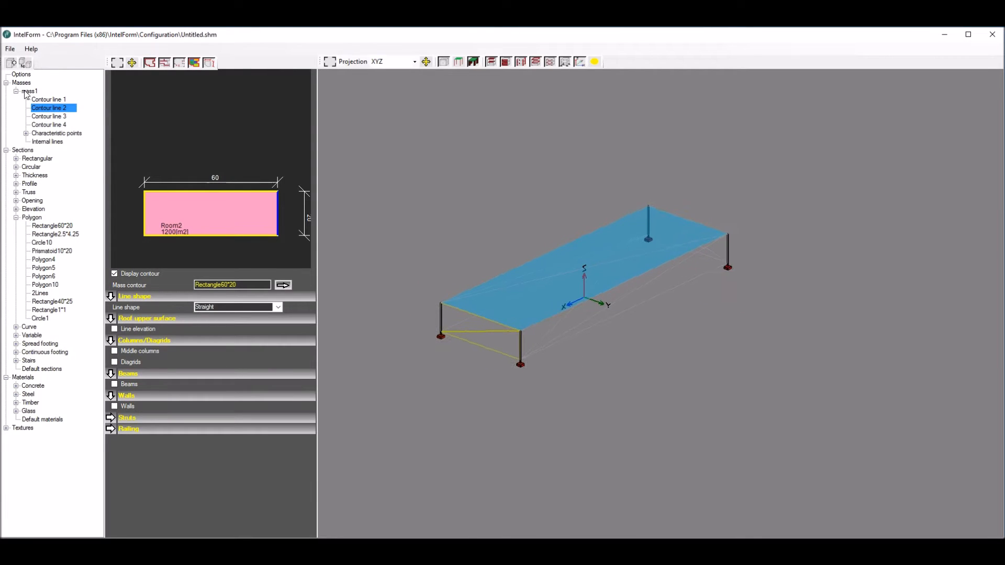
Step: Enable a roof grid on mass1 with 9 X and 9 Y axes of IPE_100 steel
click(29, 91)
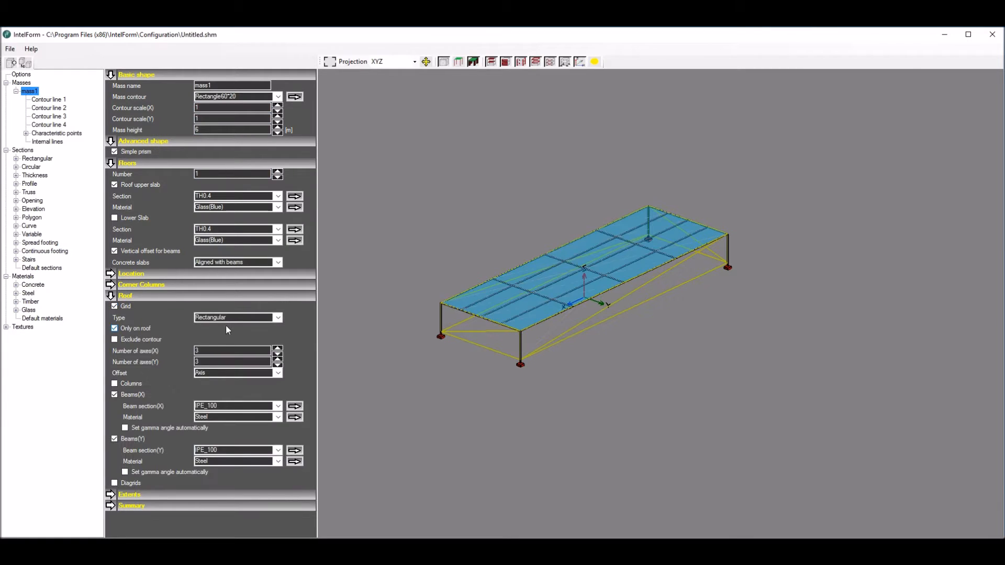
click(232, 351)
text(9)
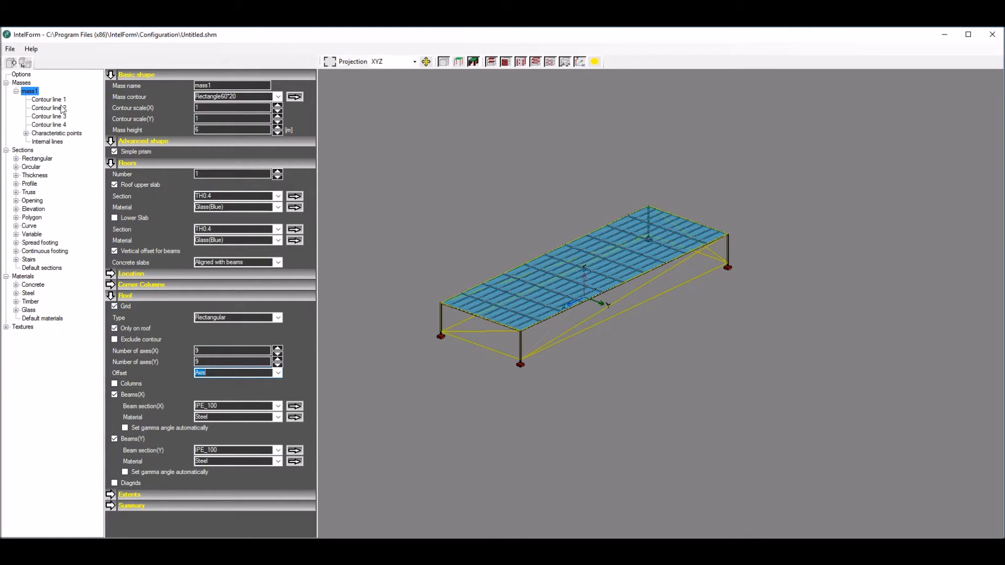
Step: Turn on Contour line 2's line elevation with a larger scale and a curved shape
click(46, 108)
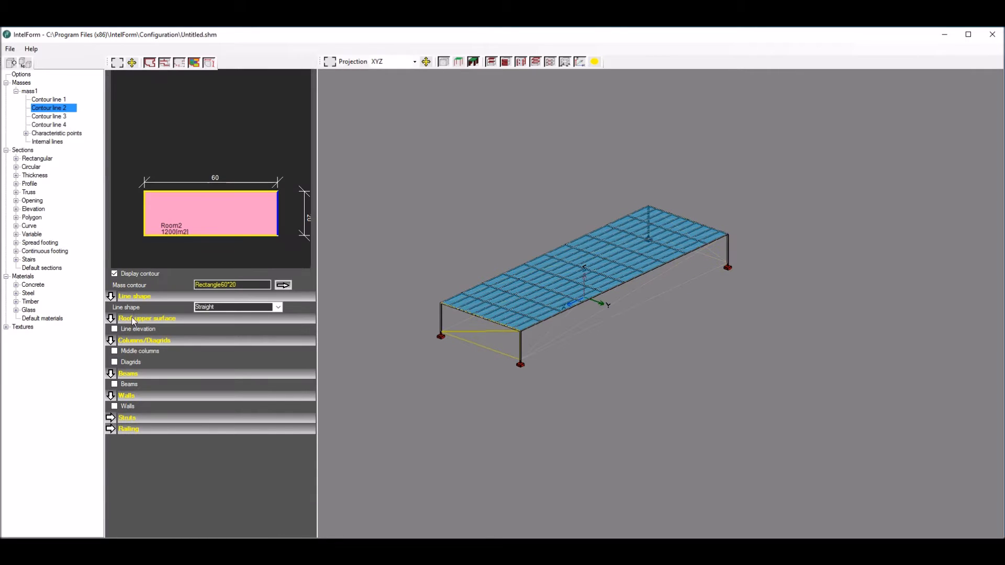
click(114, 328)
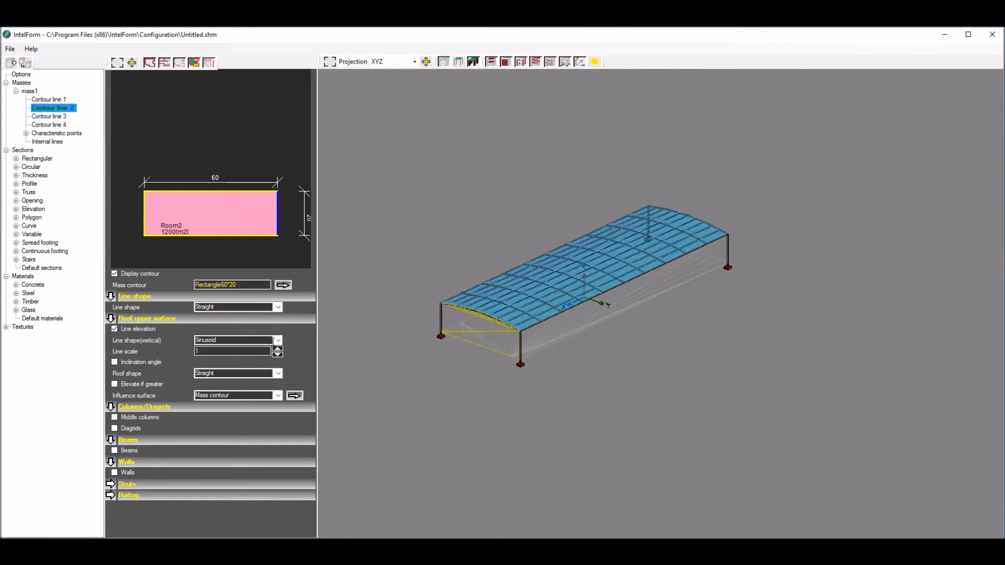
click(278, 348)
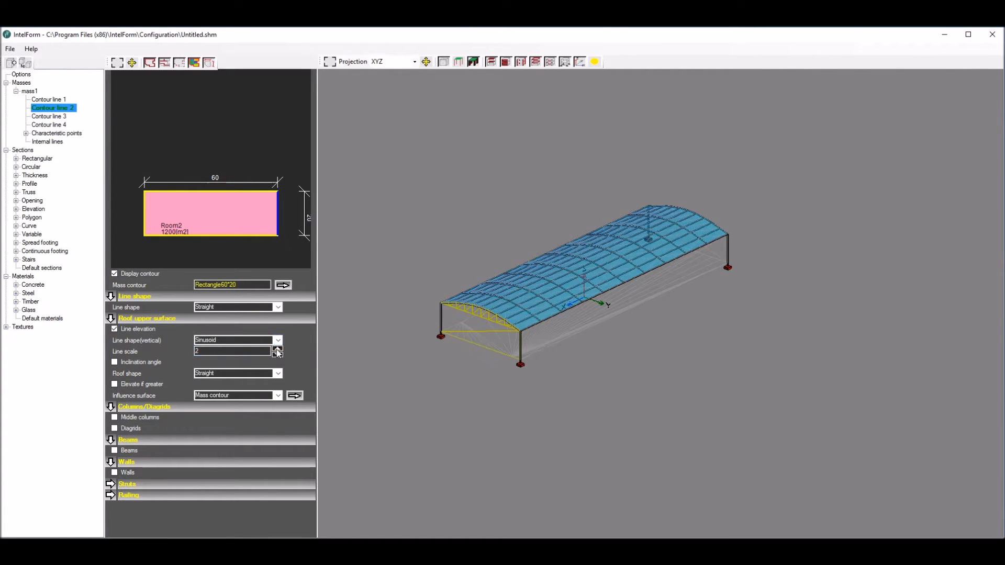
click(277, 340)
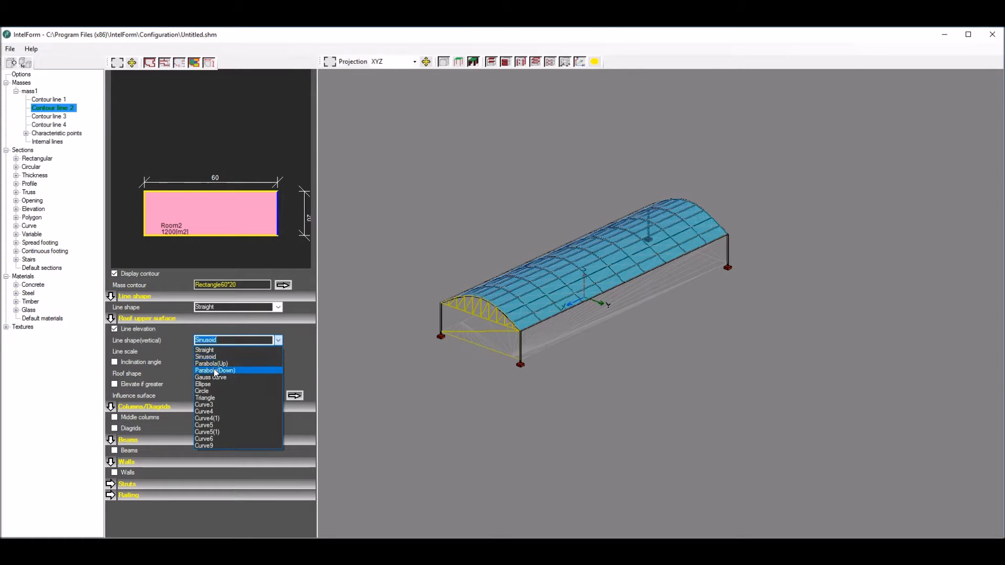
click(209, 363)
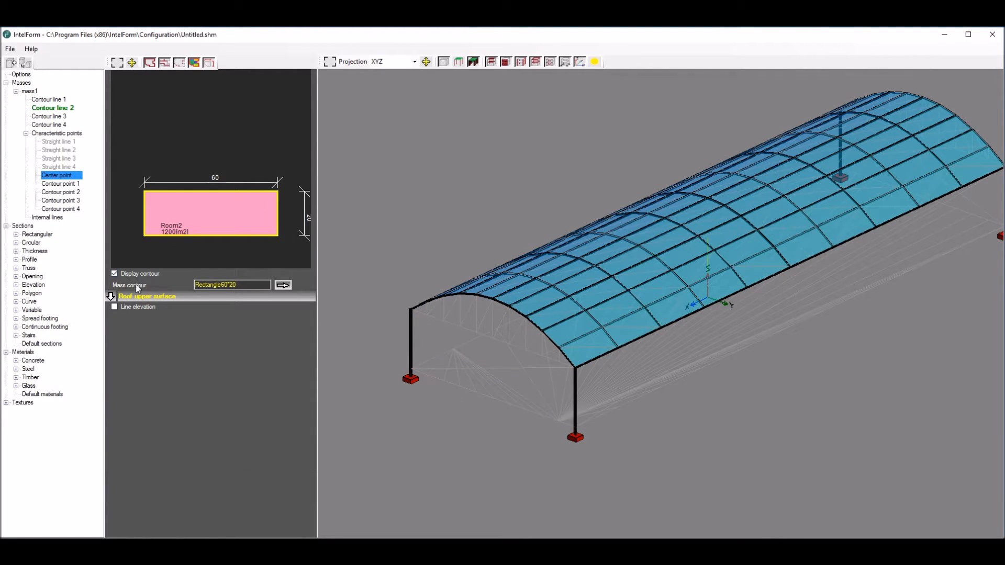
Step: Elevate the roof centre point and re-enable Contour line 2's Parabola(Up) elevation at scale 4
click(114, 307)
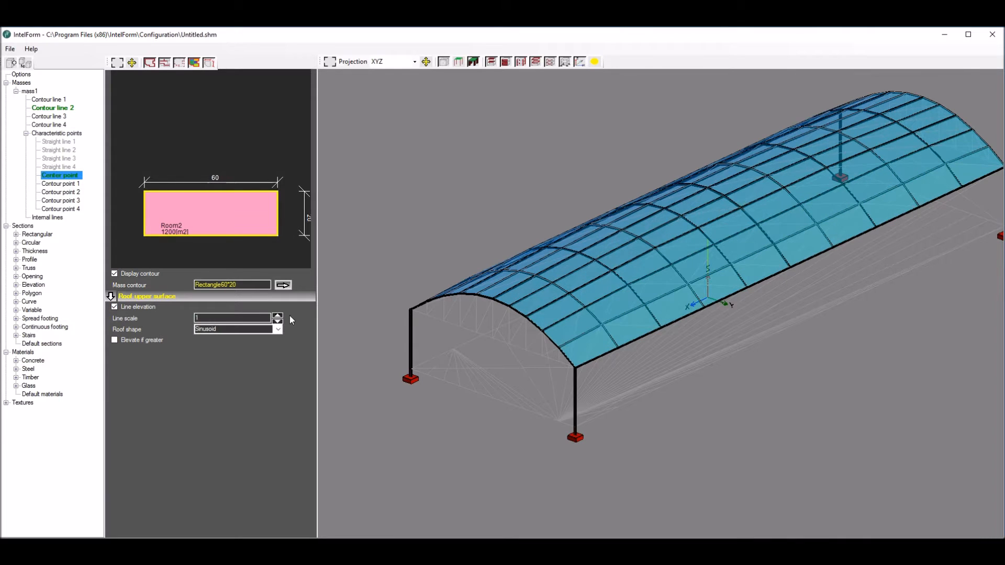
click(277, 316)
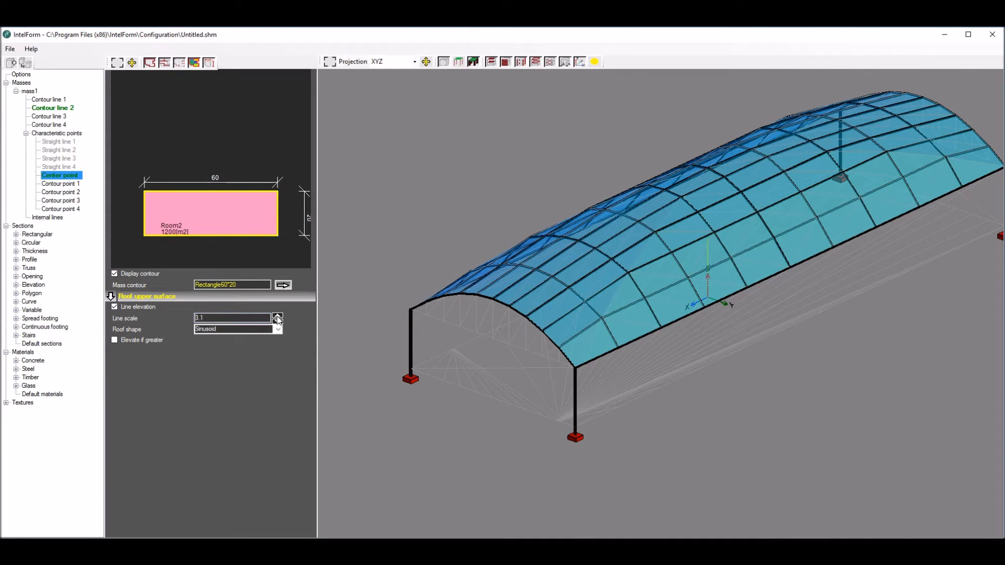
click(277, 329)
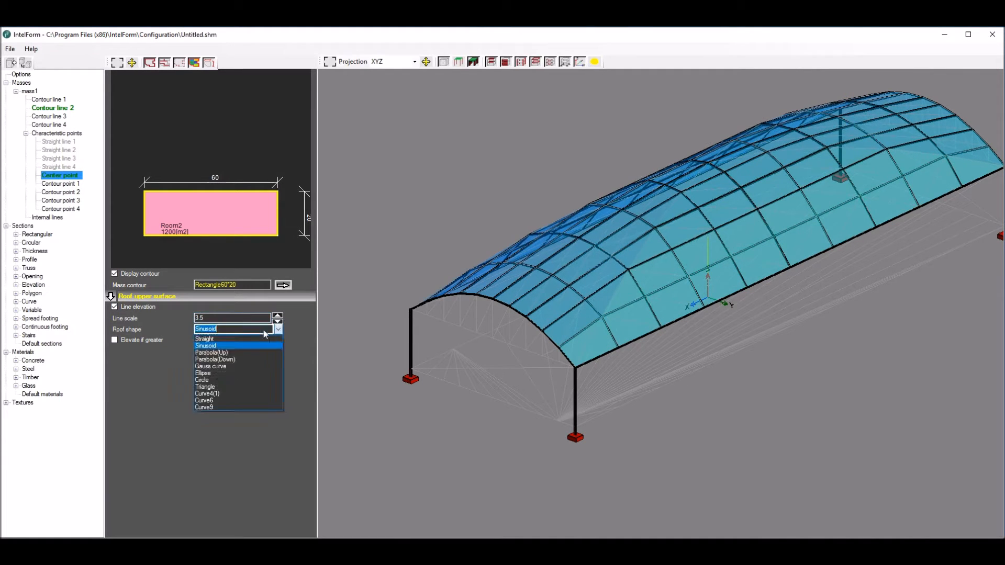
click(215, 352)
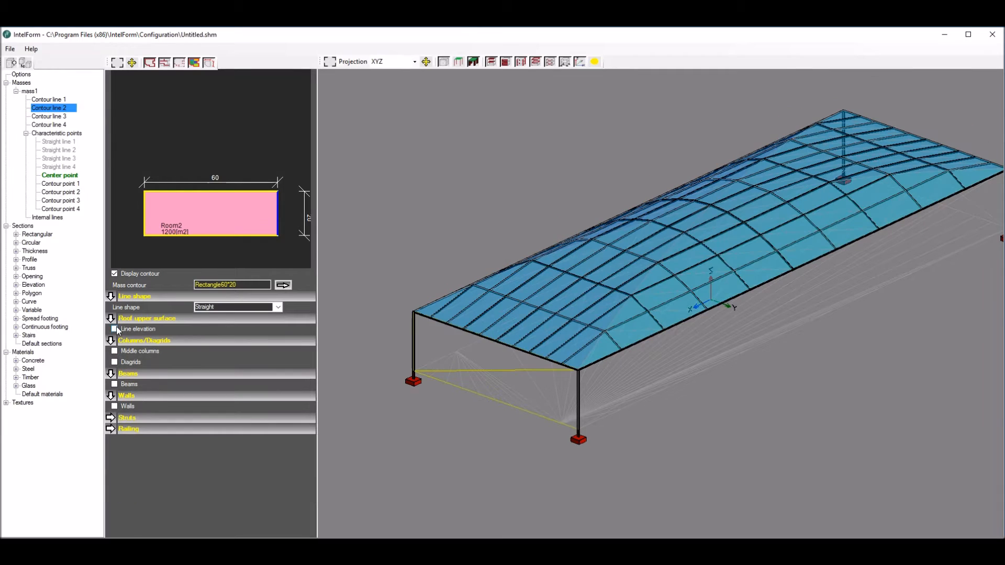
click(114, 329)
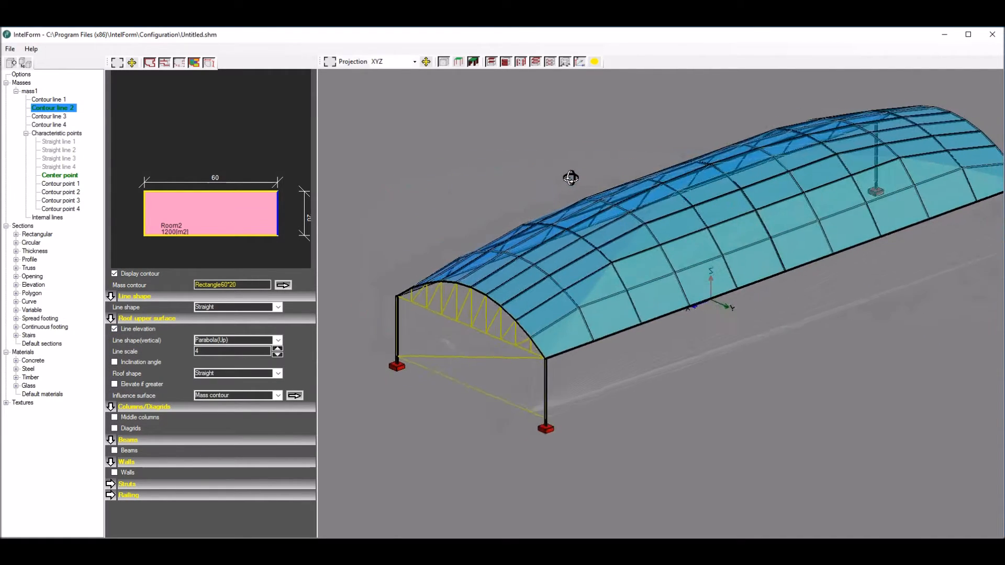
click(29, 91)
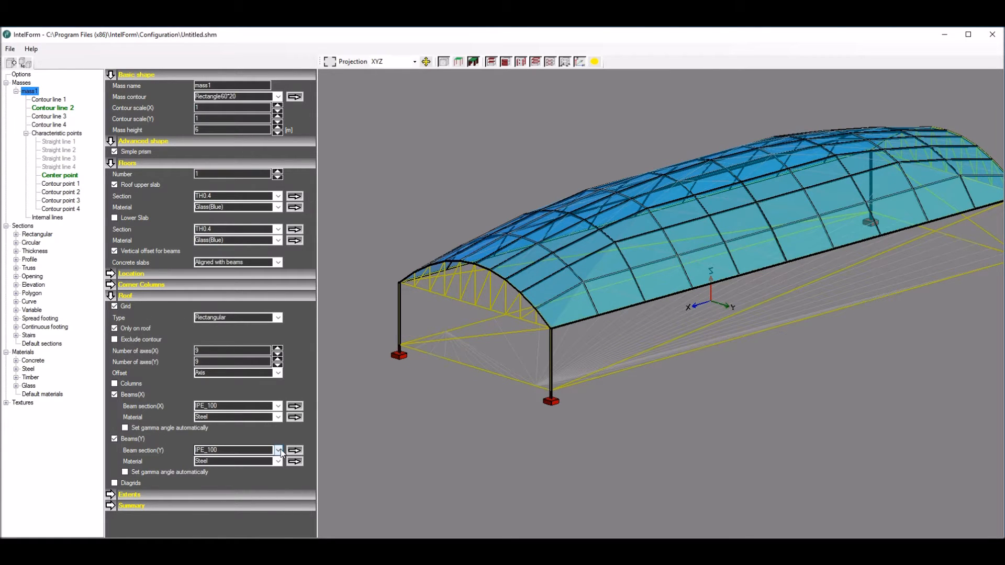
Step: Make the Y-direction roof beams Truss_IPE_200 steel trusses
click(278, 449)
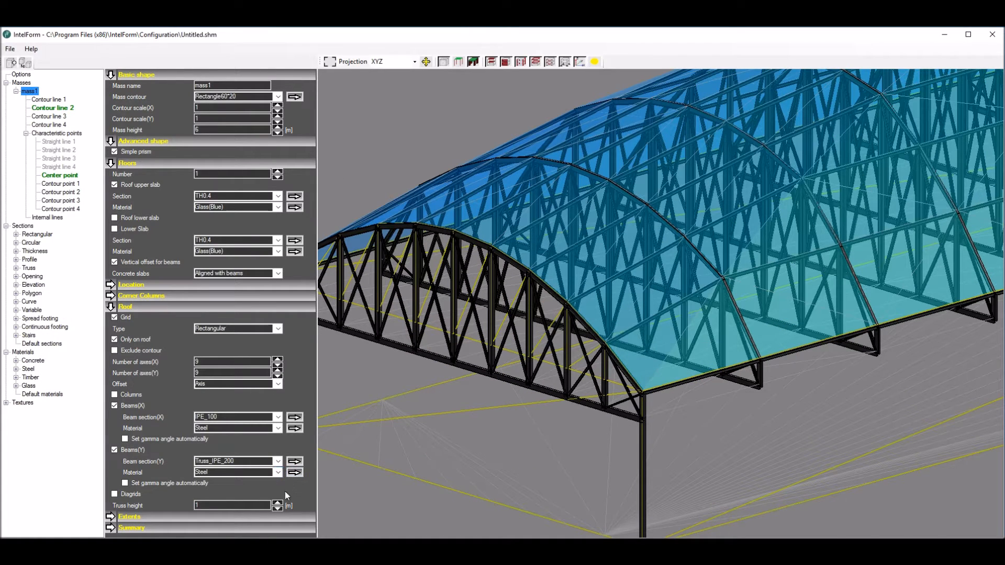
click(278, 503)
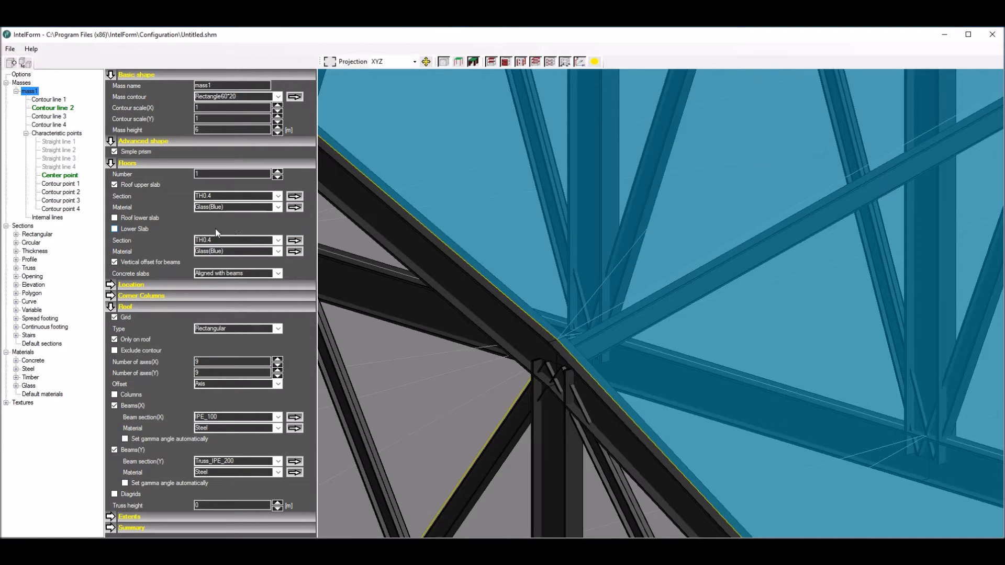
Step: Set the roof grid offset to Top-Up and switch the view to YZ projection
click(277, 383)
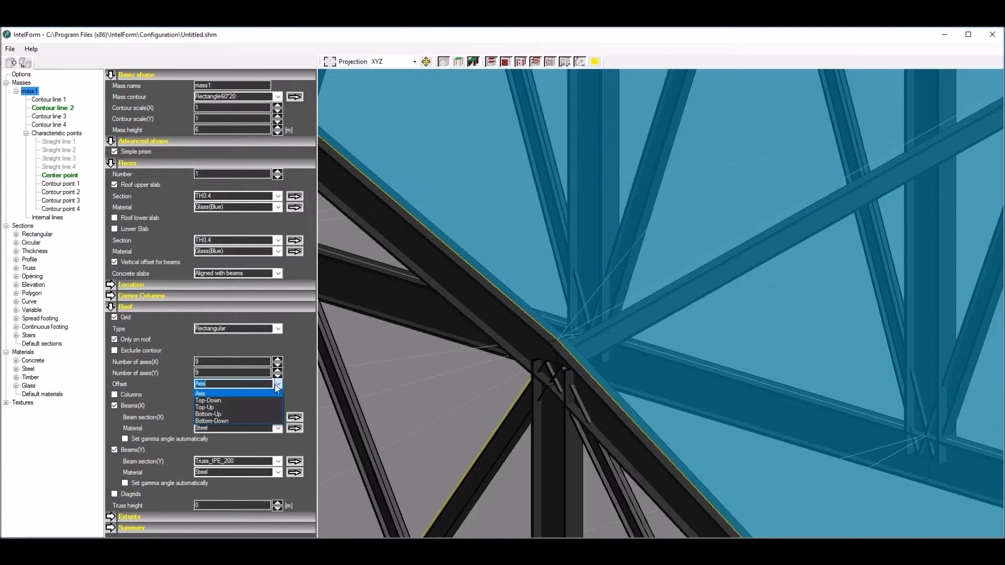
click(208, 401)
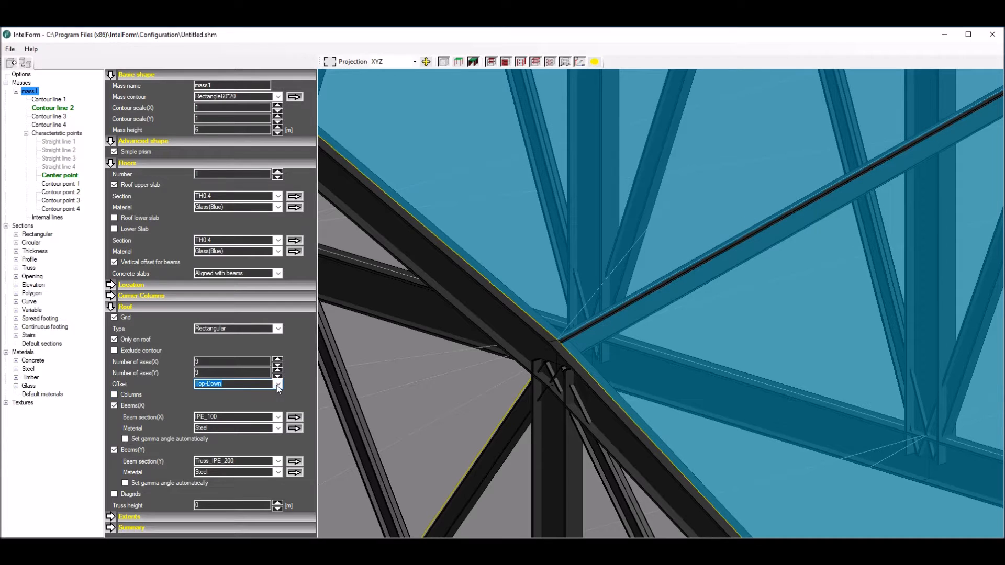
click(277, 383)
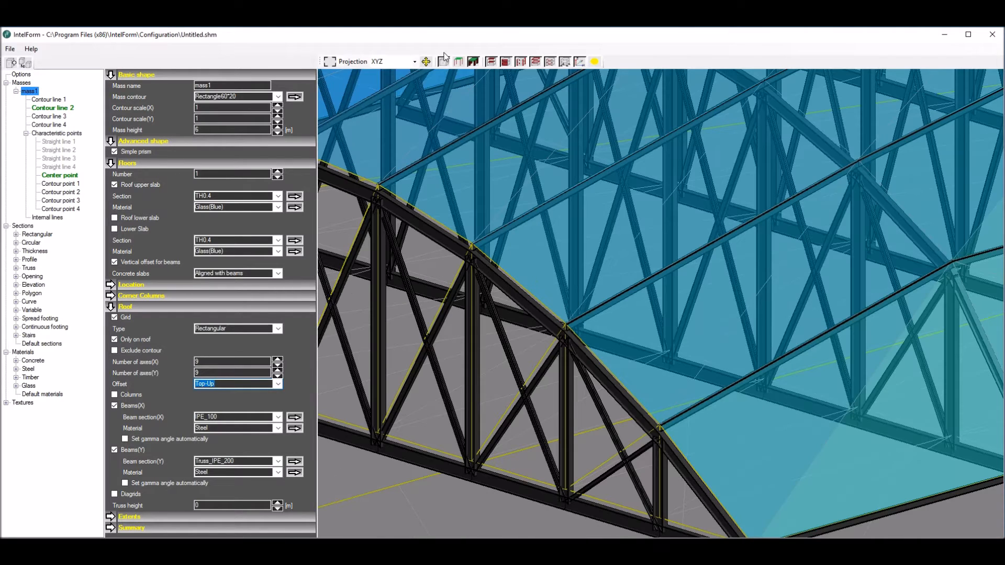
click(414, 61)
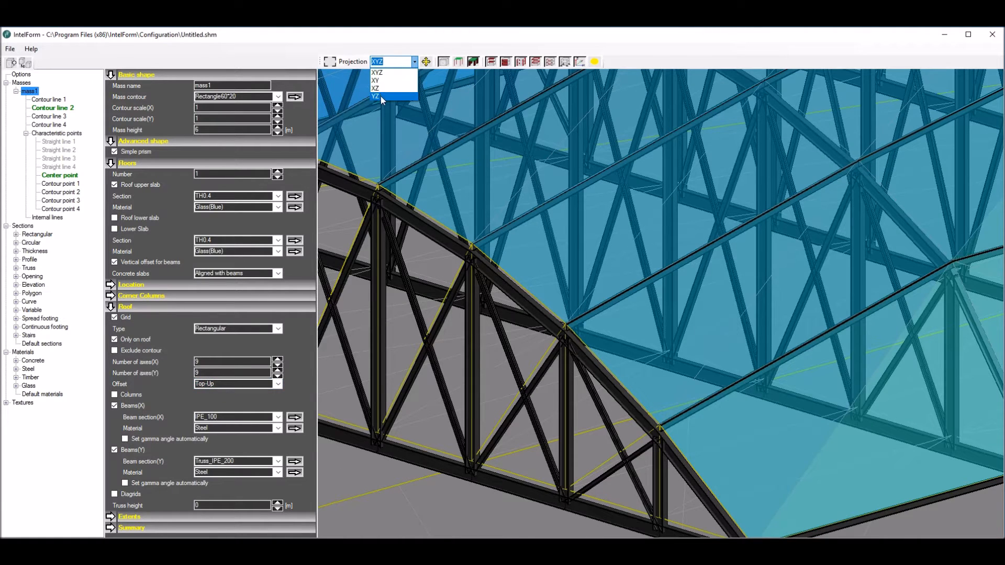
click(377, 97)
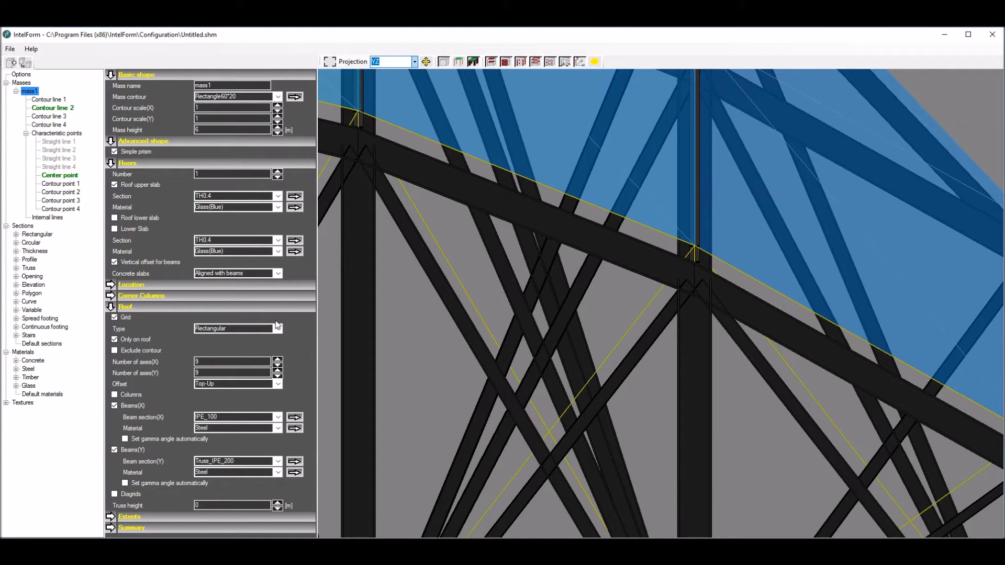
Step: Enable automatic gamma angle for the X roof beams and set their material to Steel(Light)
click(125, 439)
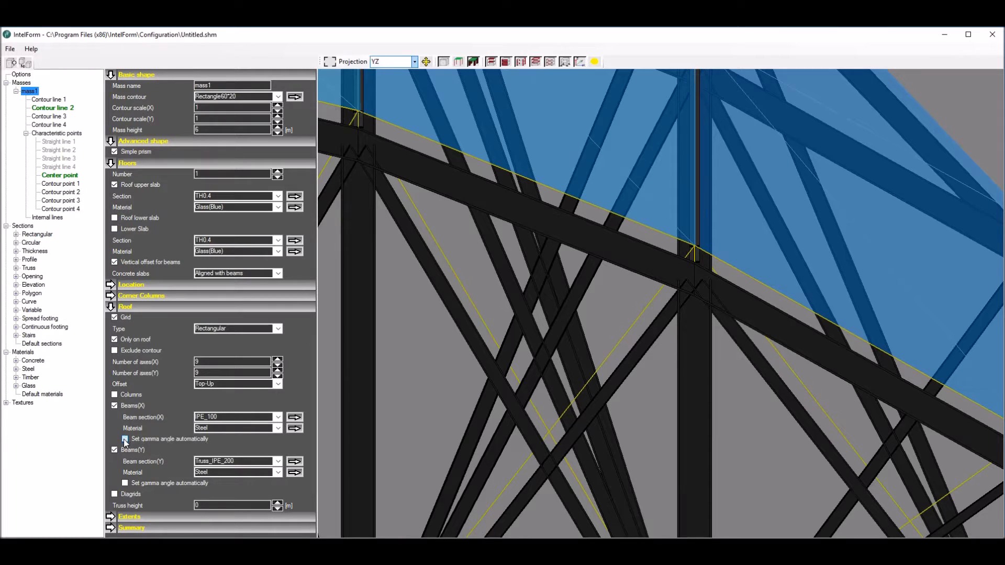
click(125, 439)
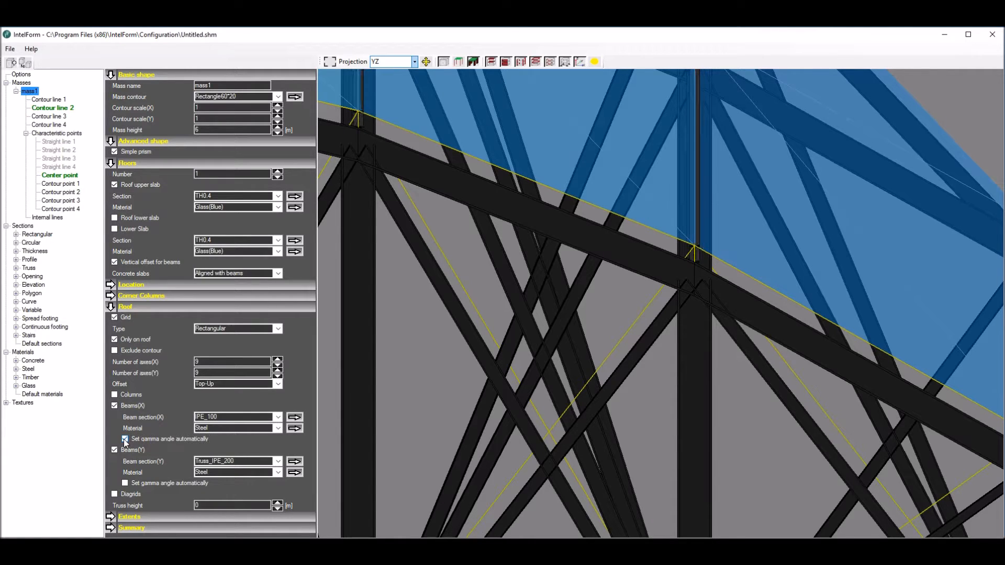
click(414, 62)
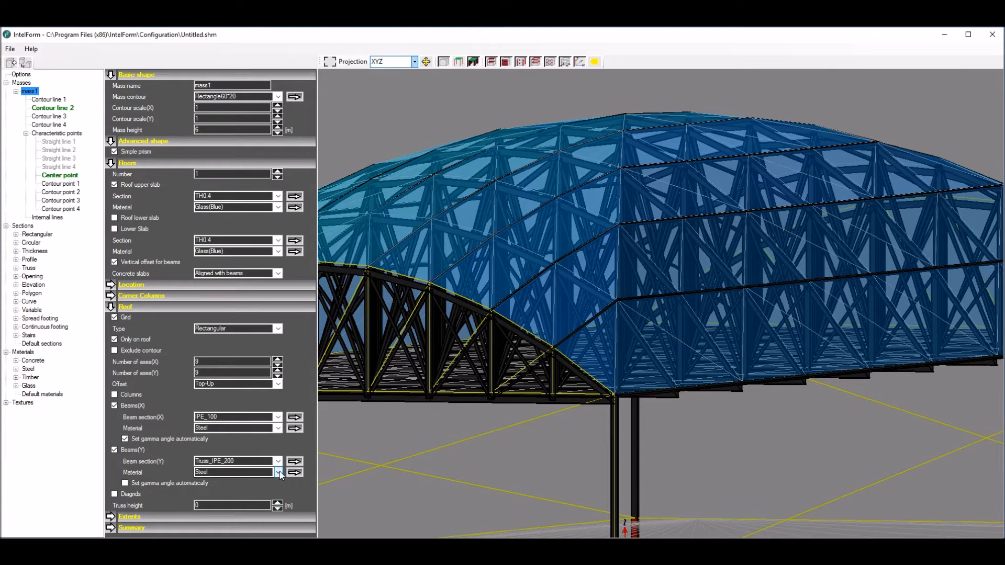
click(277, 428)
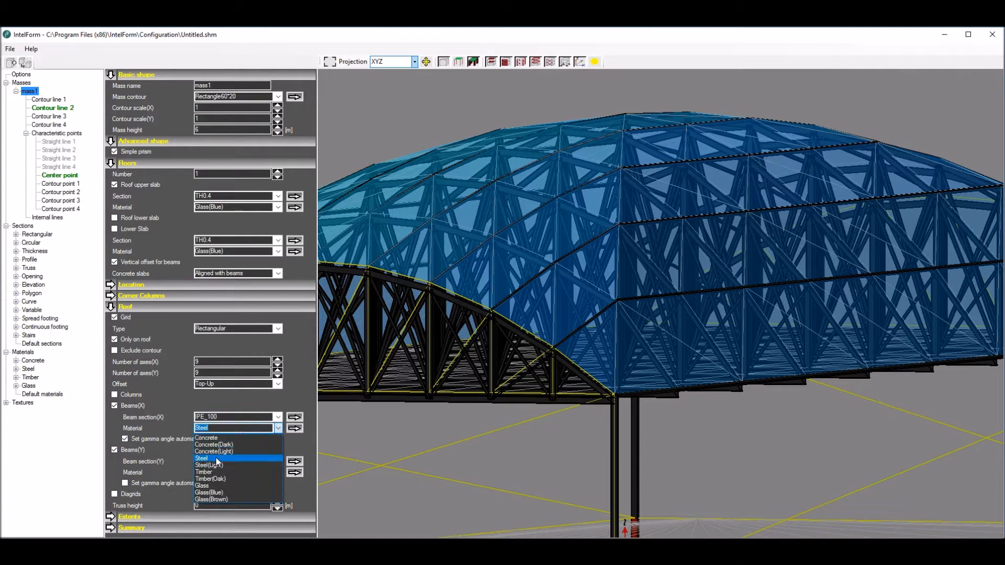
click(213, 451)
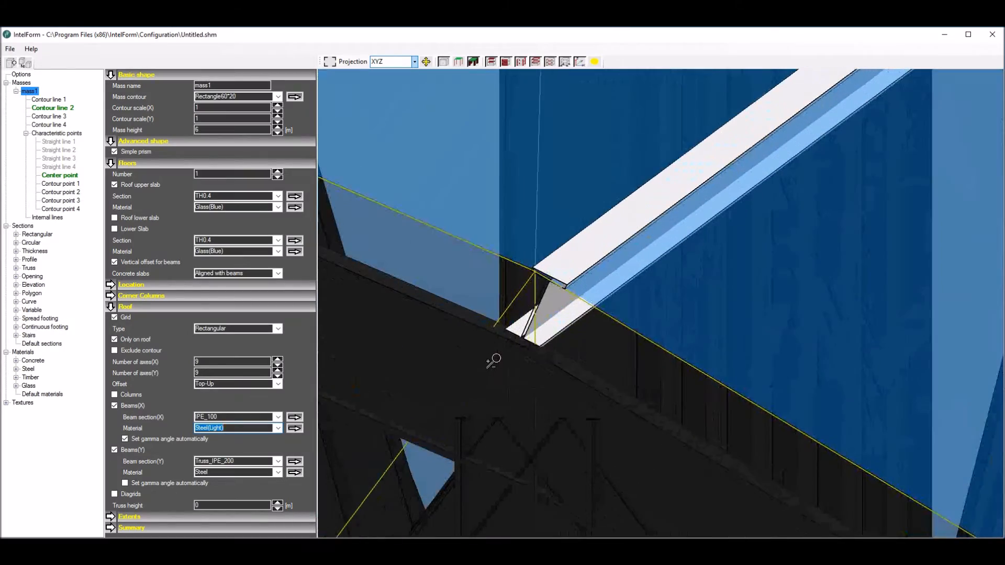
drag(494, 359, 539, 301)
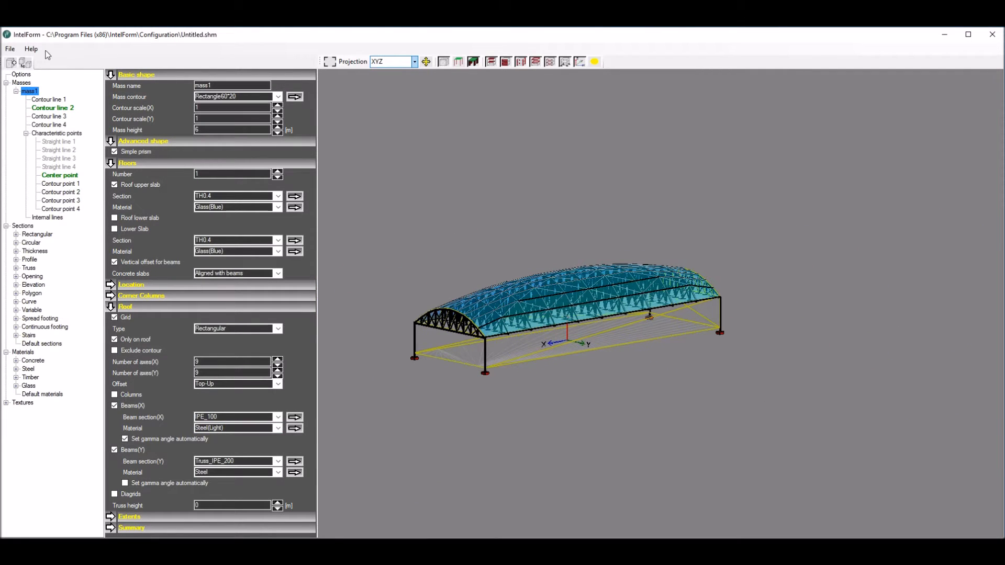
Step: Give Contour line 2's roof lower surface a Gauss-curve elevation at line scale 2.2
click(52, 108)
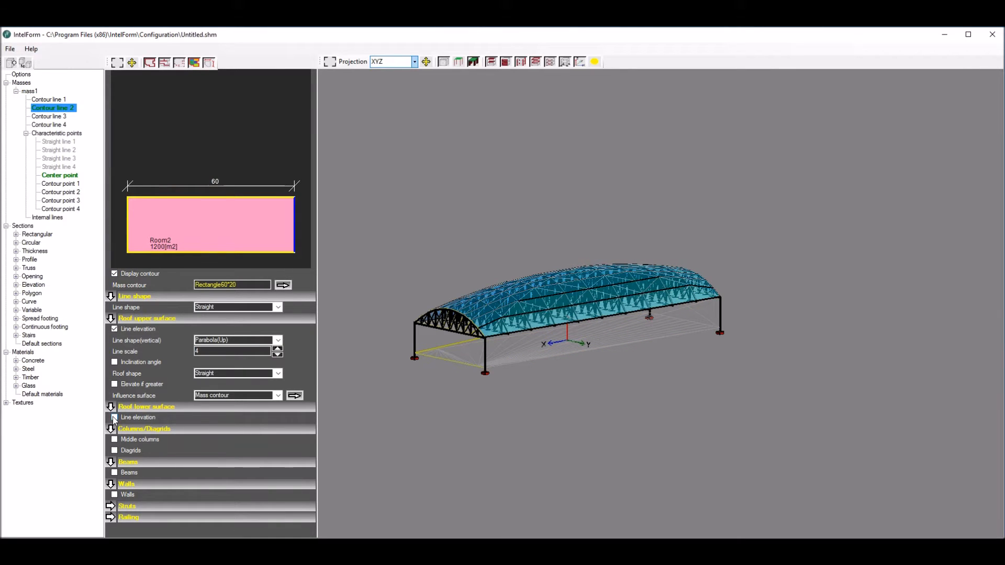
click(115, 418)
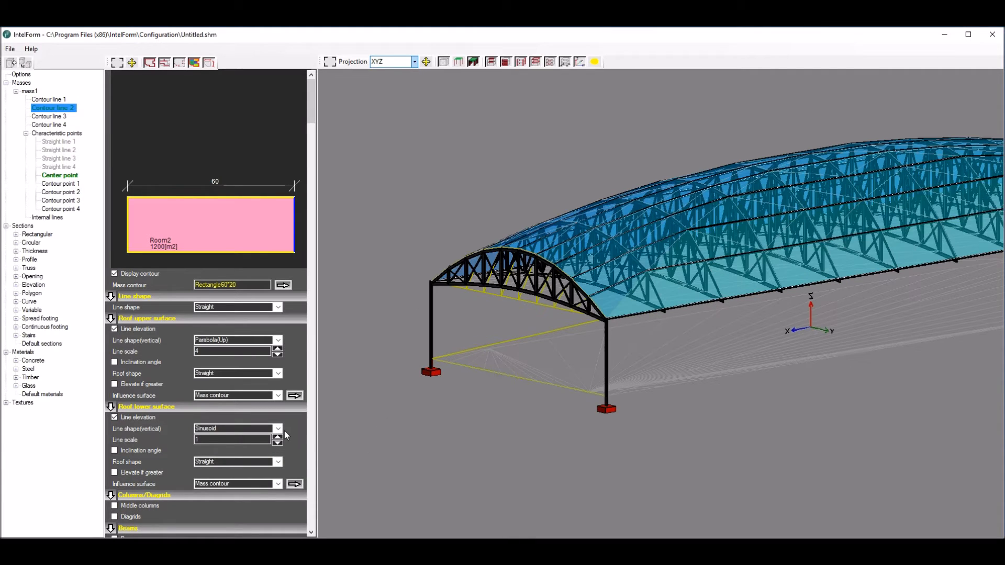
click(278, 429)
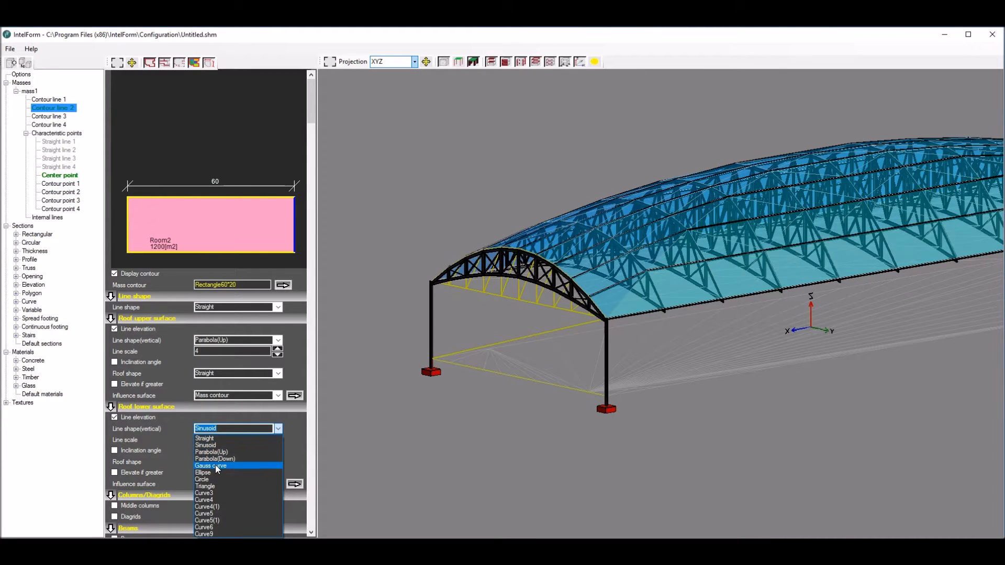
click(211, 466)
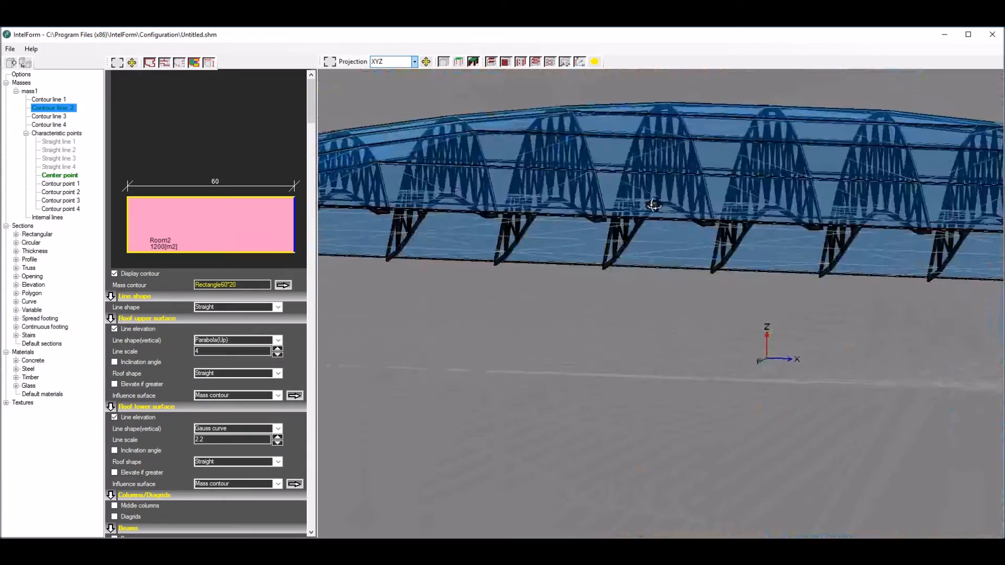
drag(653, 206, 762, 220)
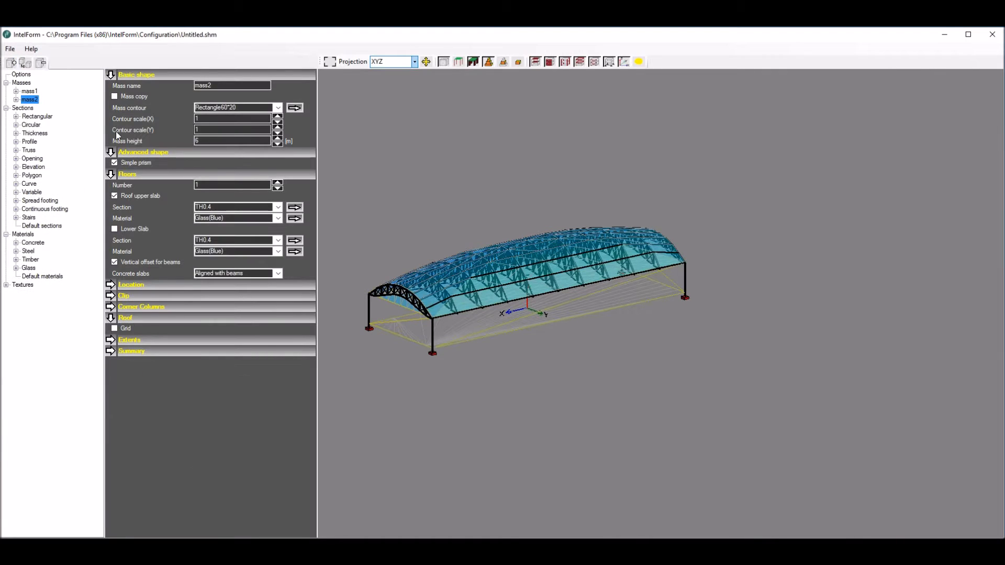
Step: Create a Rectangle15*16 section as mass2's contour, 11 m high at Z = 4
click(31, 176)
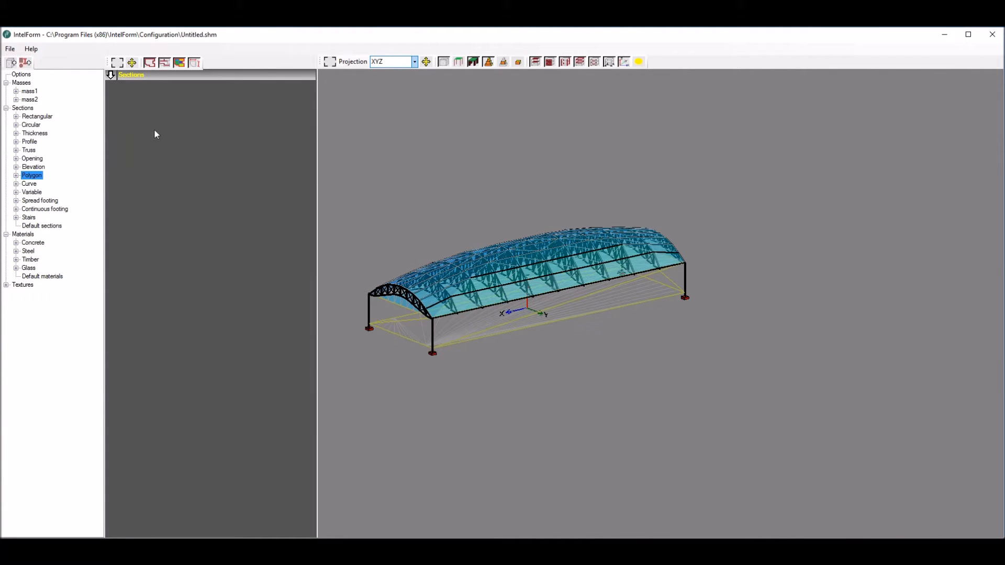
click(16, 175)
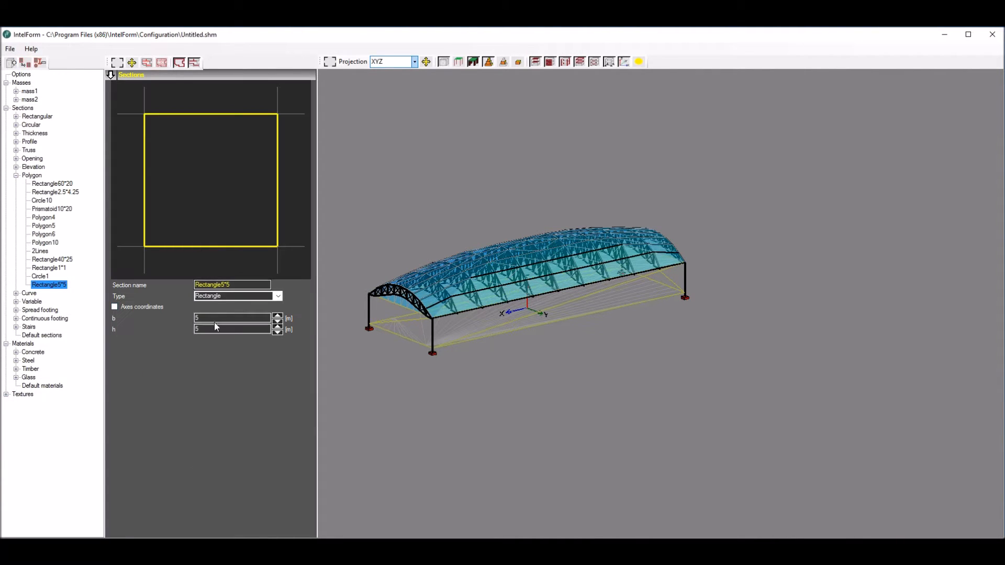
text(16)
text(15)
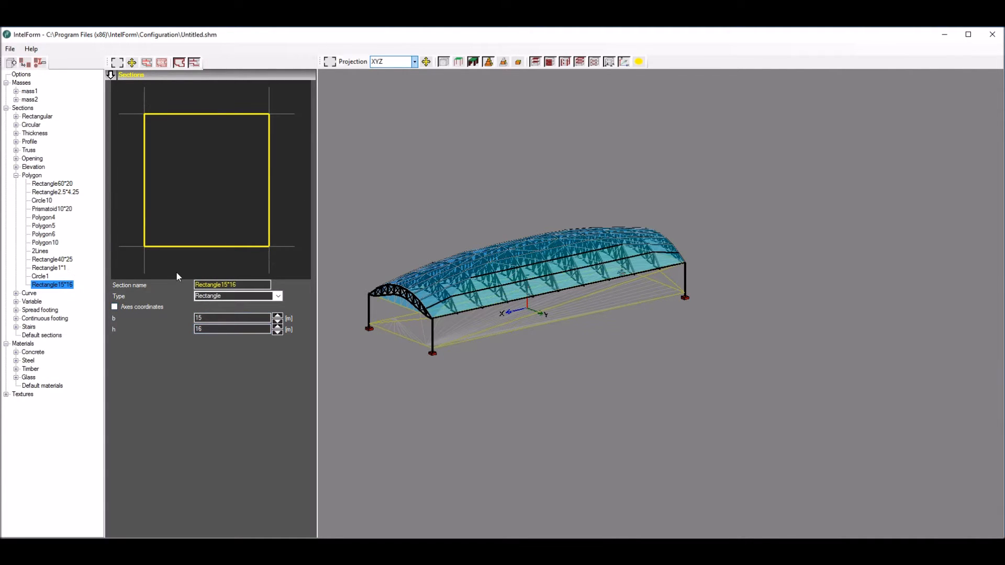
click(30, 99)
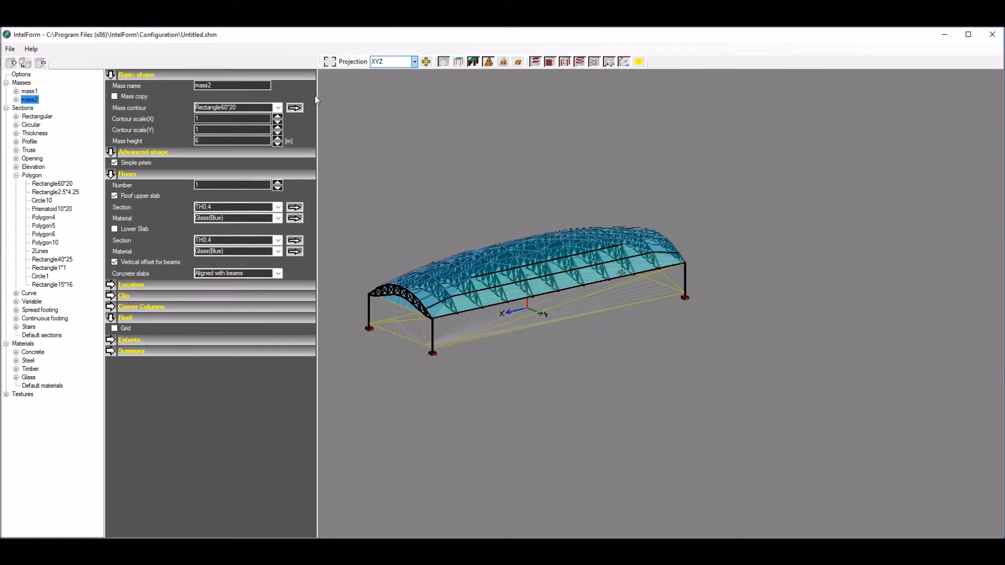
click(277, 107)
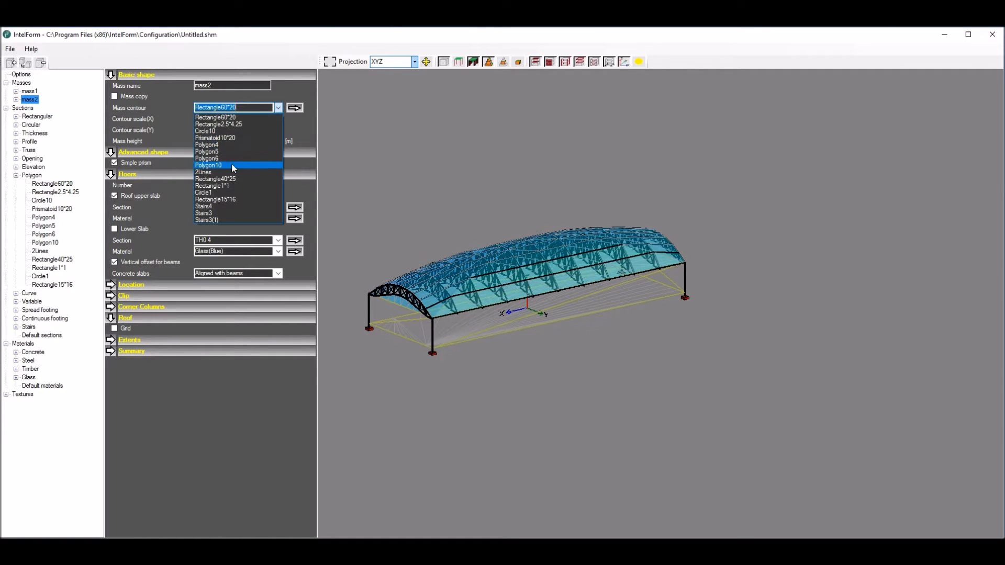
click(215, 199)
text(11)
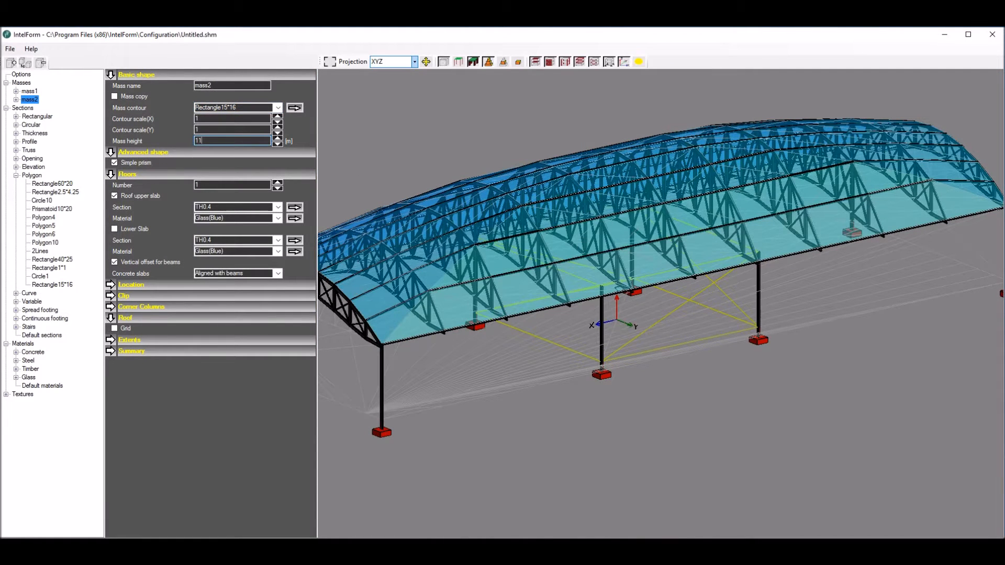
click(131, 285)
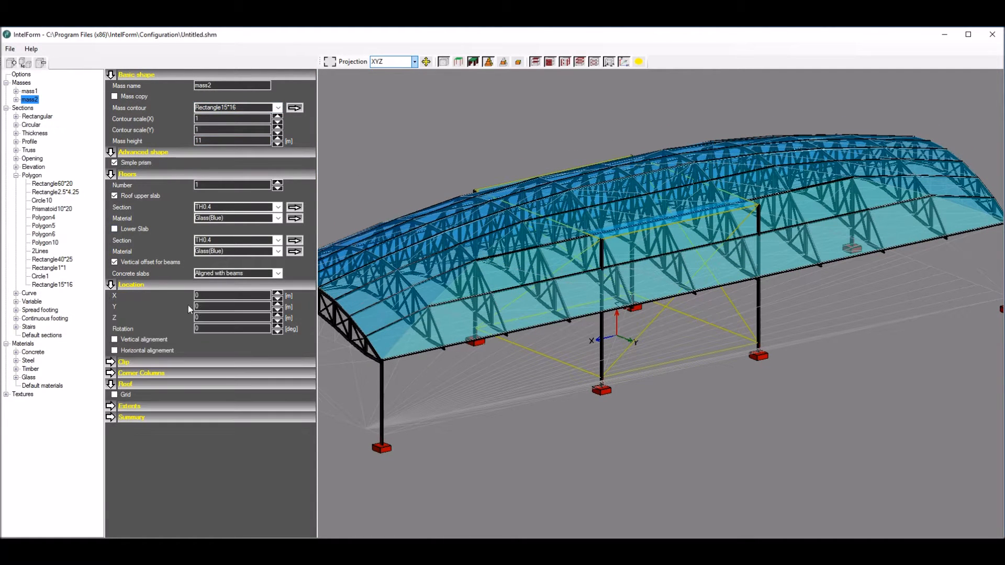
text(4)
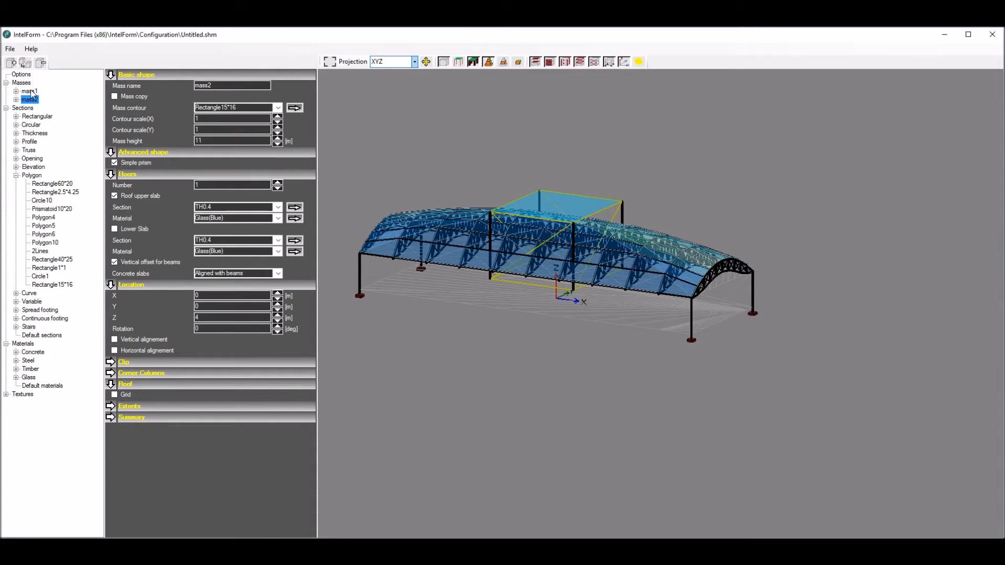
Step: Clip mass1 by mass2 with Delete elements set back to Internal, then select mass2
click(31, 91)
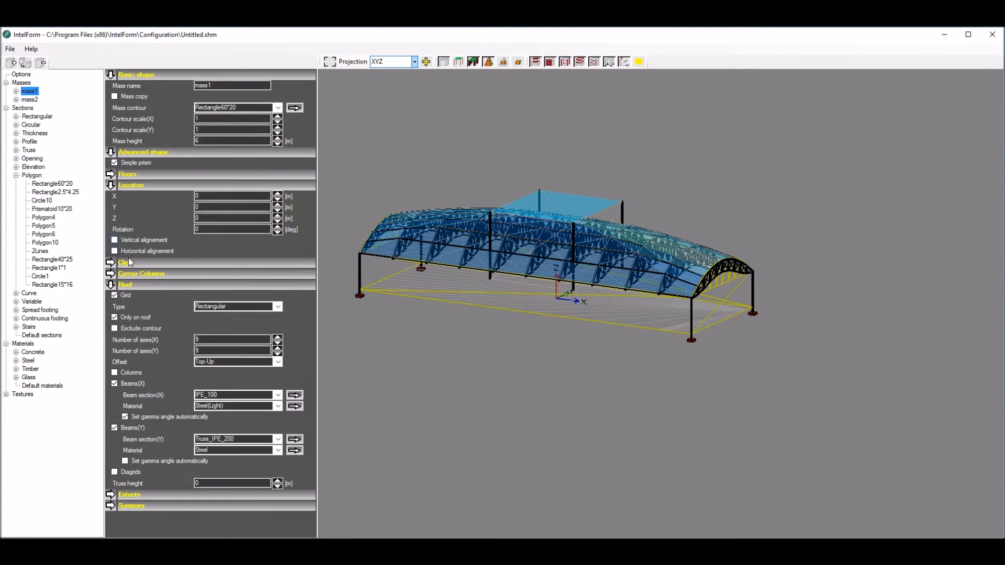
click(123, 262)
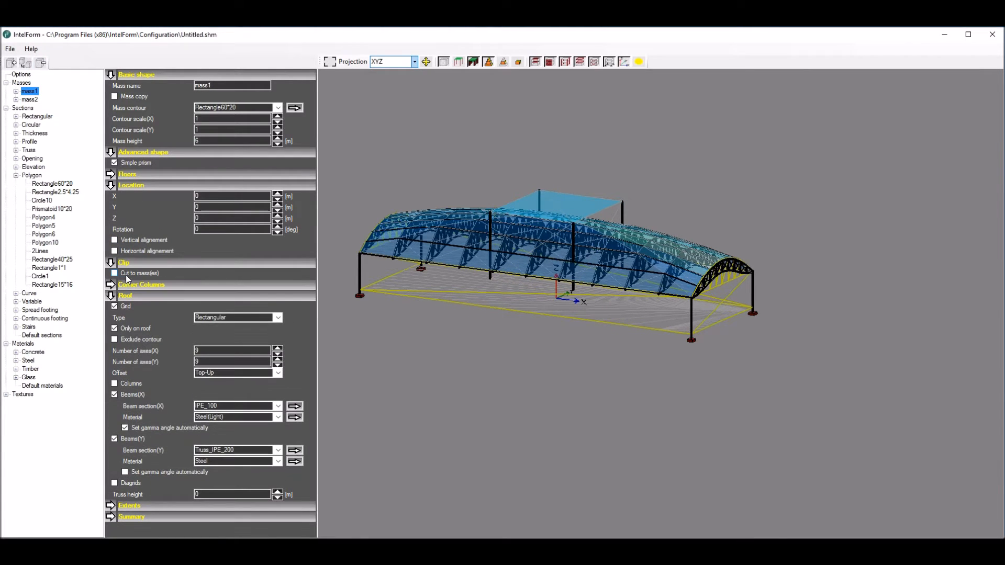
click(114, 273)
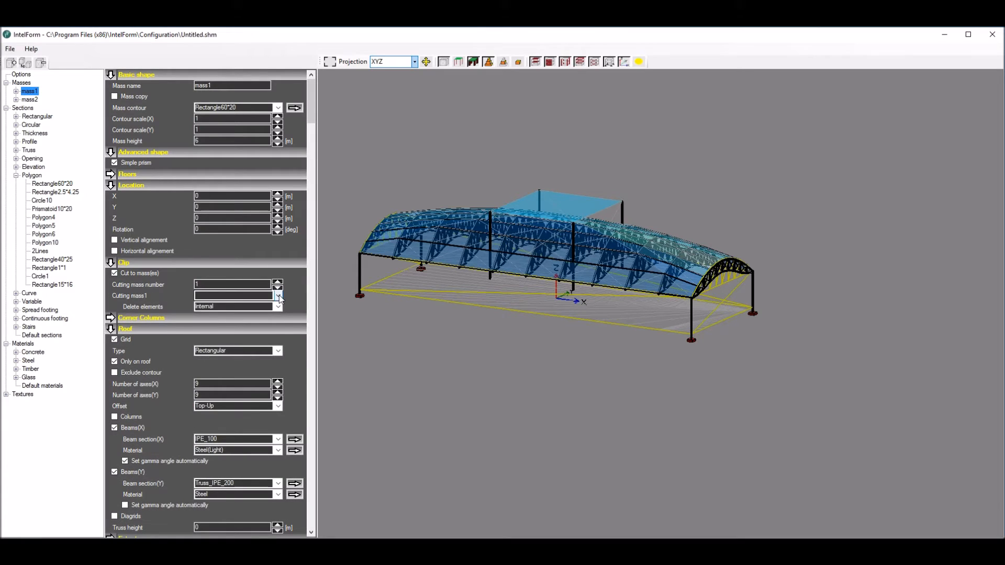
click(277, 295)
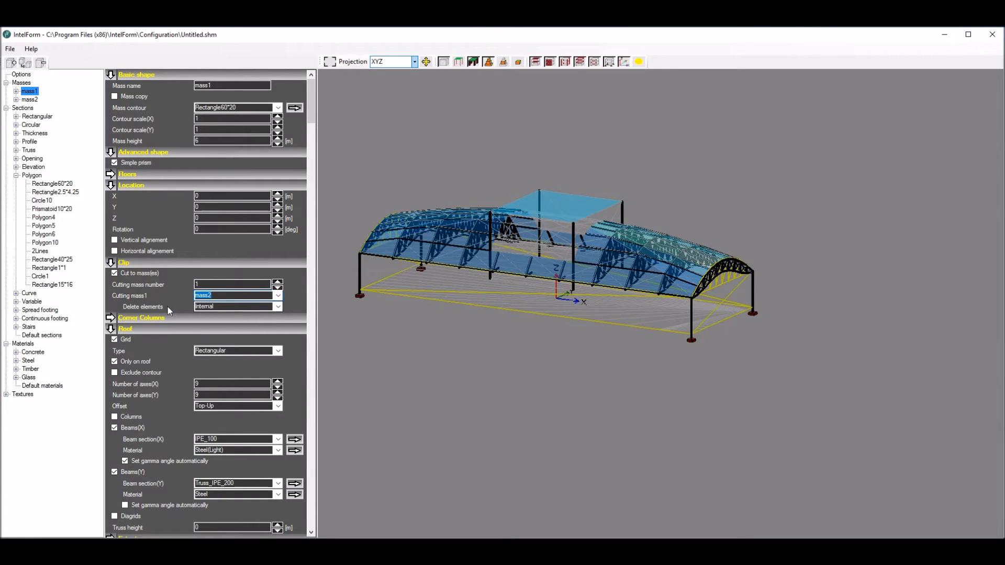
click(277, 306)
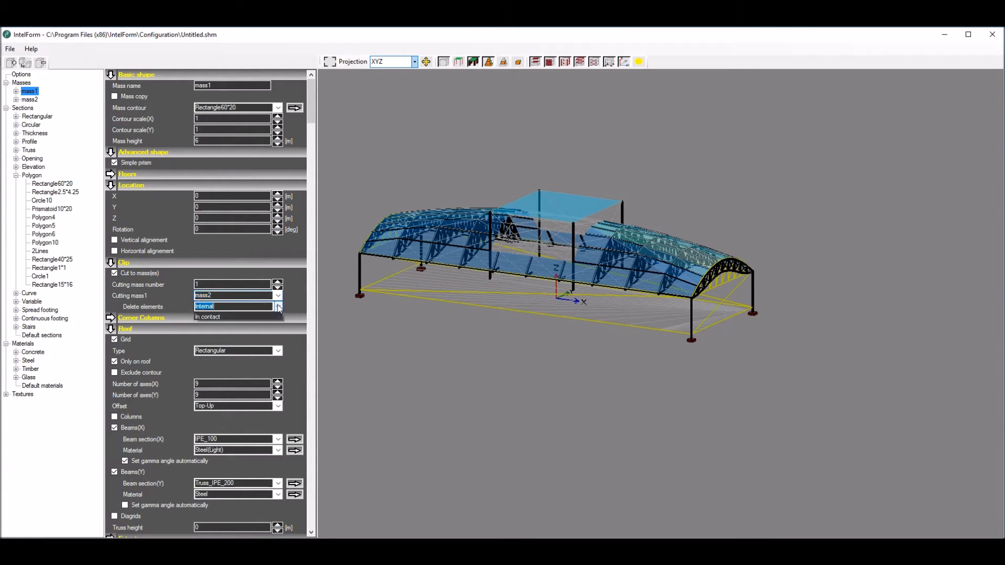
click(231, 306)
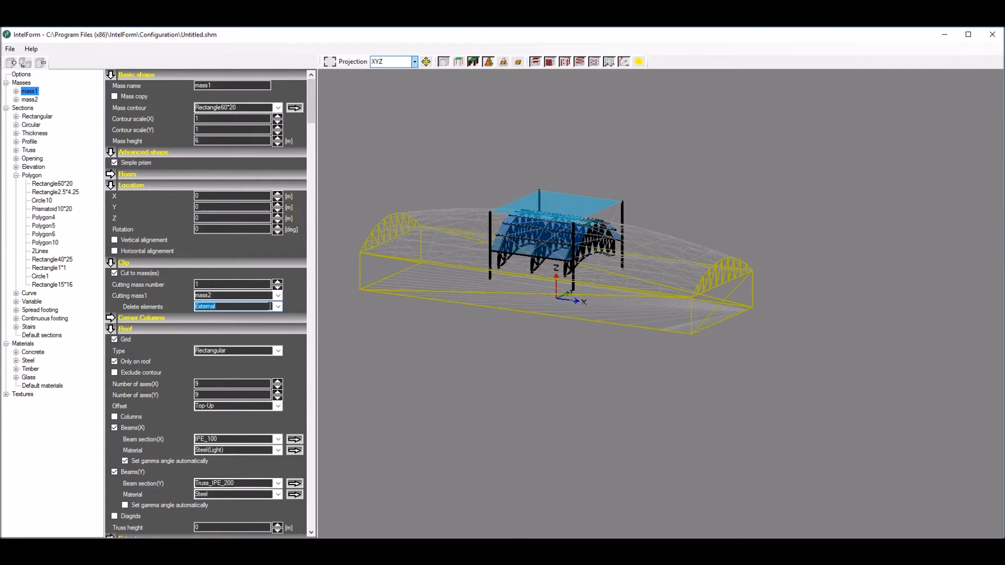
click(277, 307)
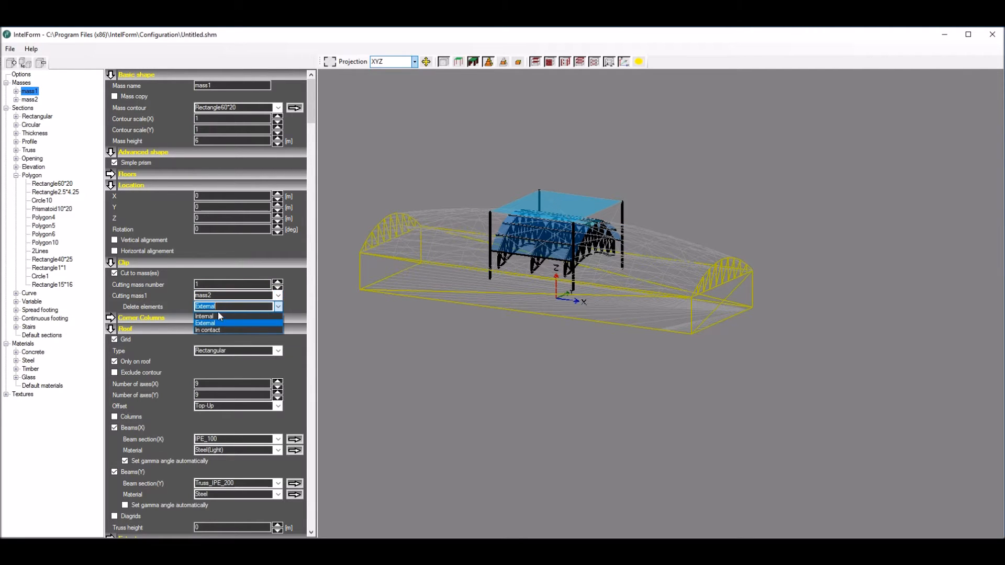
click(205, 316)
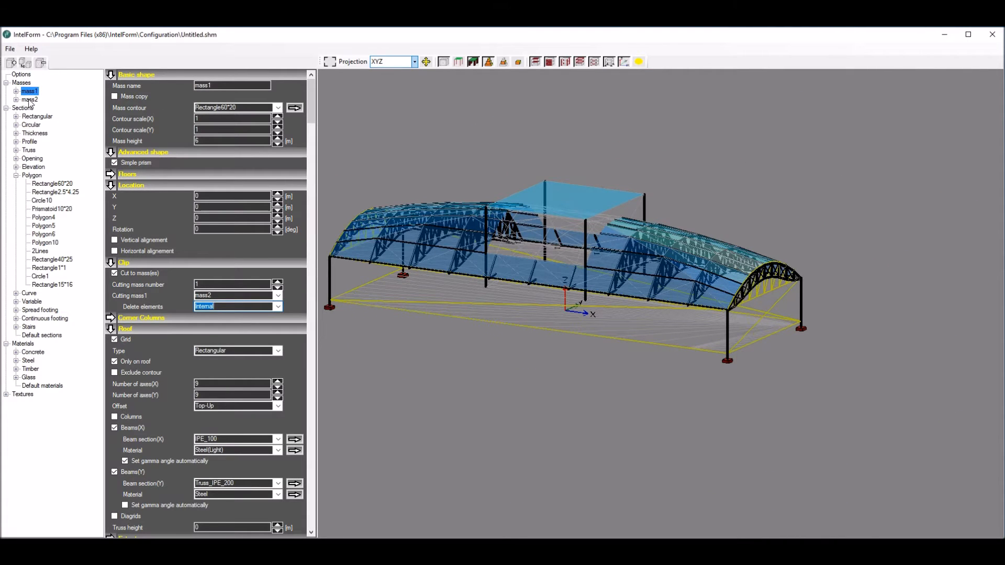
click(30, 100)
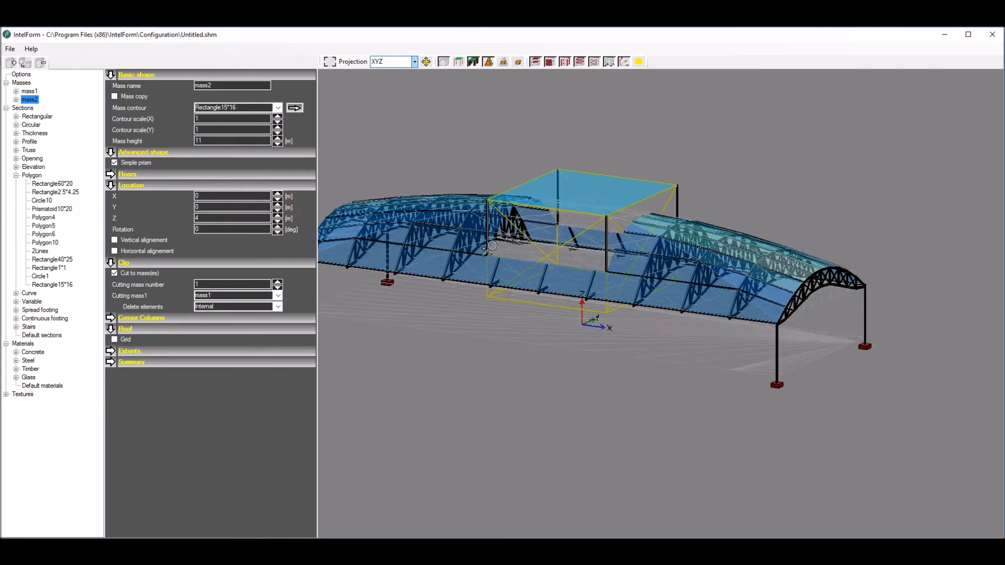
Step: Select mass2's contour lines and enable walls along them
drag(492, 246, 574, 280)
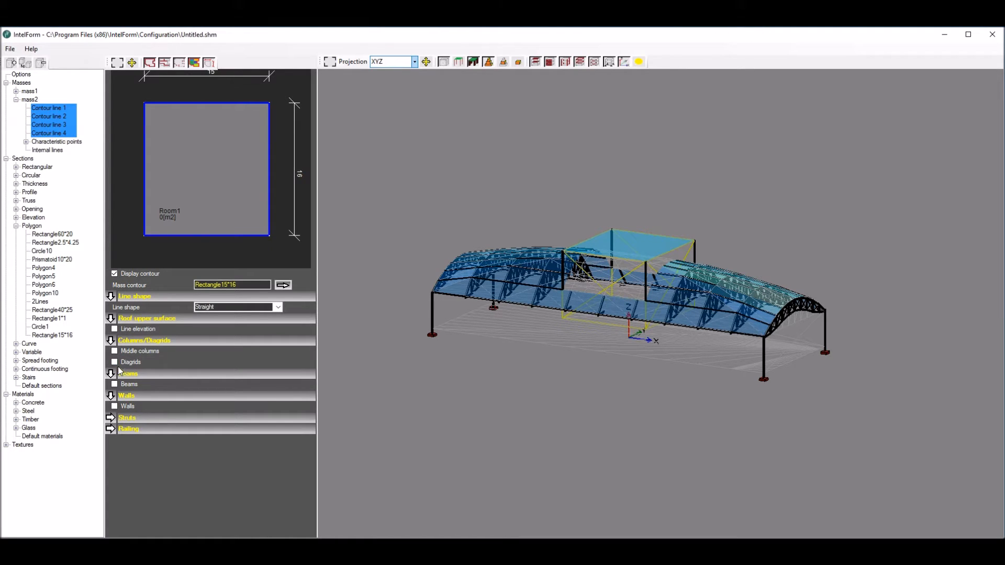
click(115, 351)
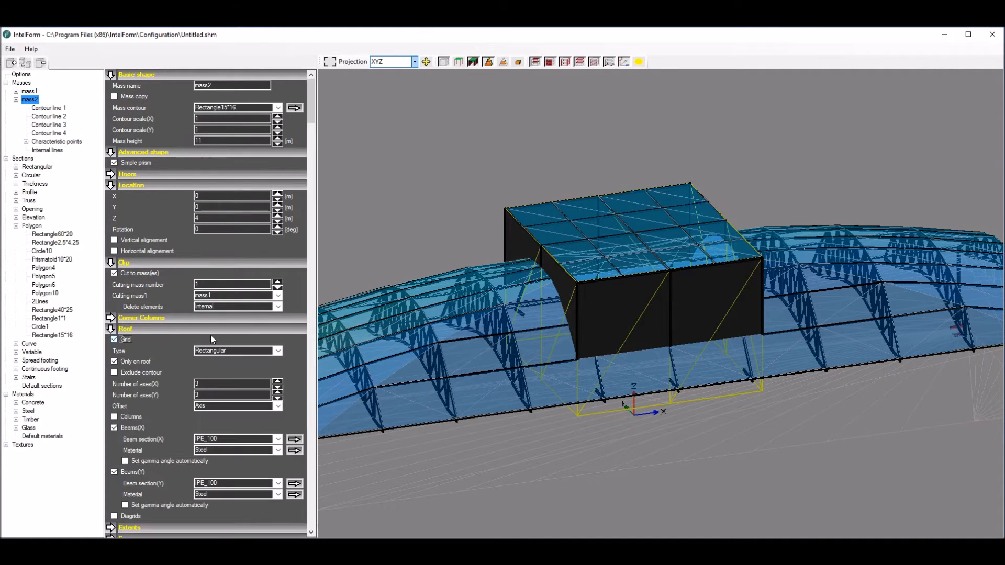
Step: Make mass2's roof grid radial, raising the centre point as Parabola(Up) at scale 3
click(277, 351)
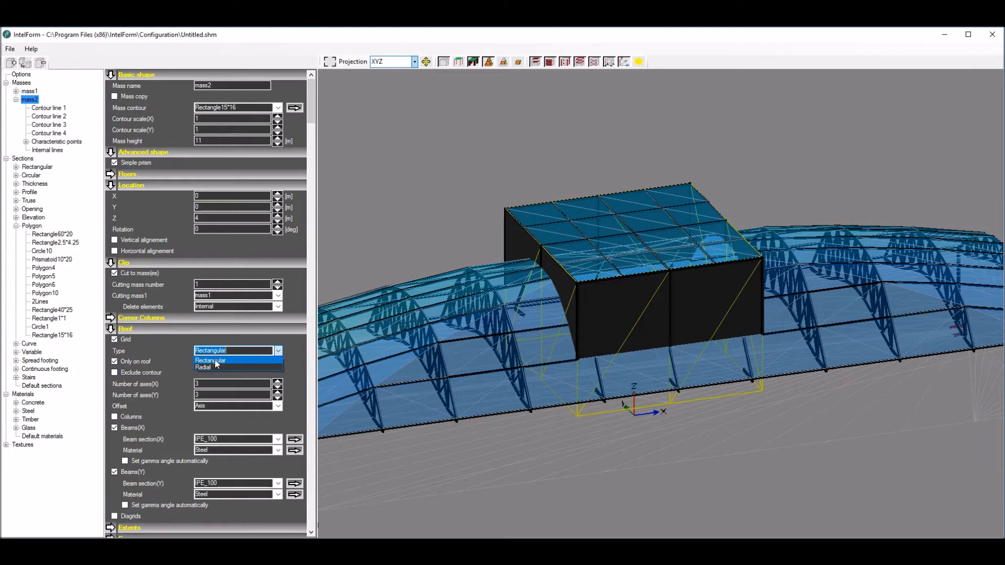
click(205, 368)
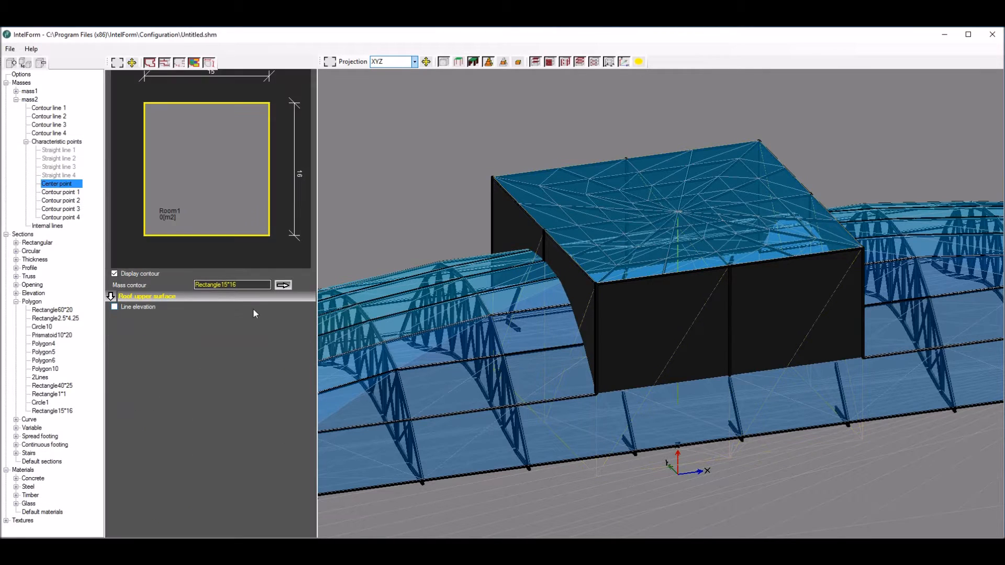
click(114, 307)
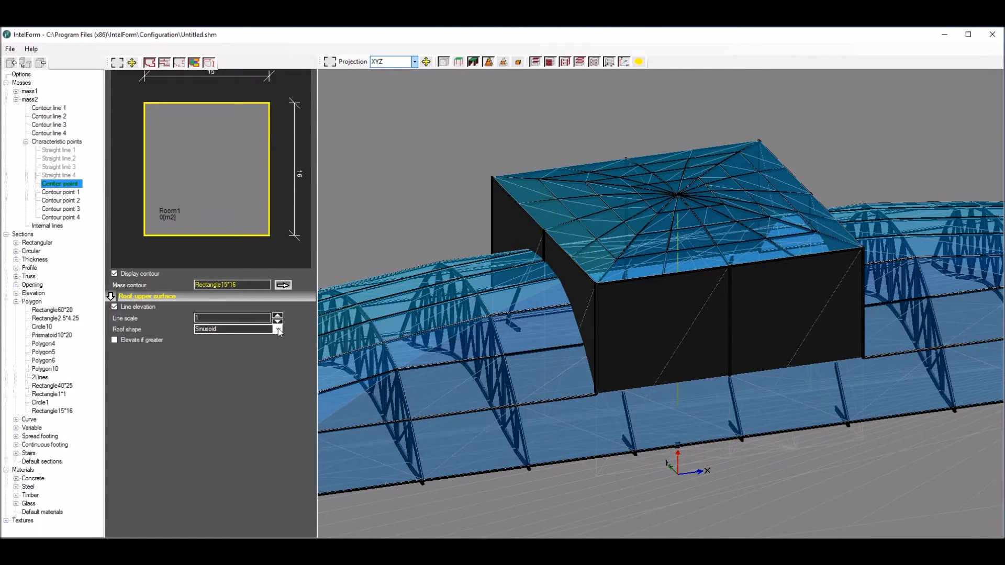
click(277, 315)
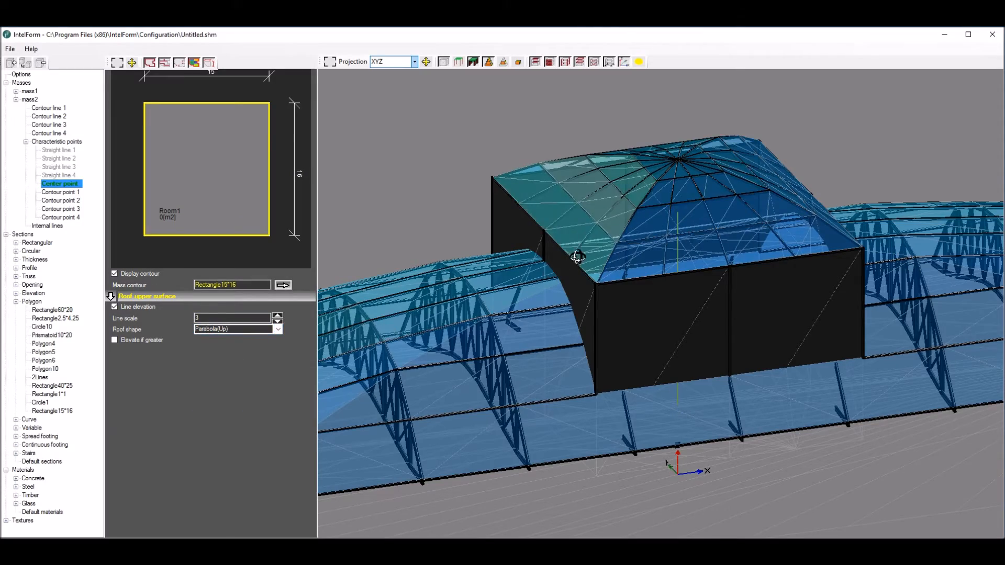
drag(577, 257, 523, 202)
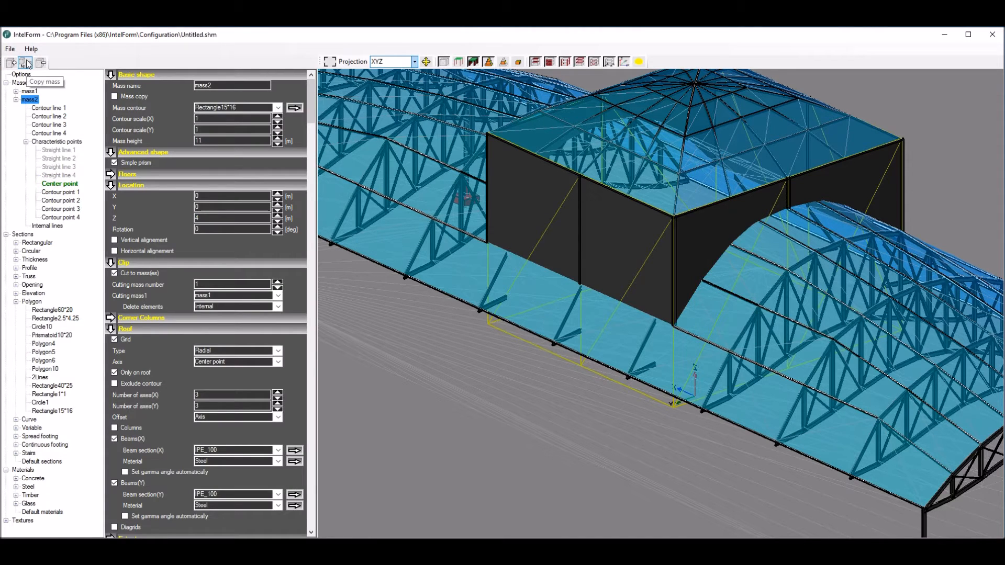
Step: Copy mass2 as a flat mass2(1), 2.2 m high with Y contour scale 1.1
click(21, 62)
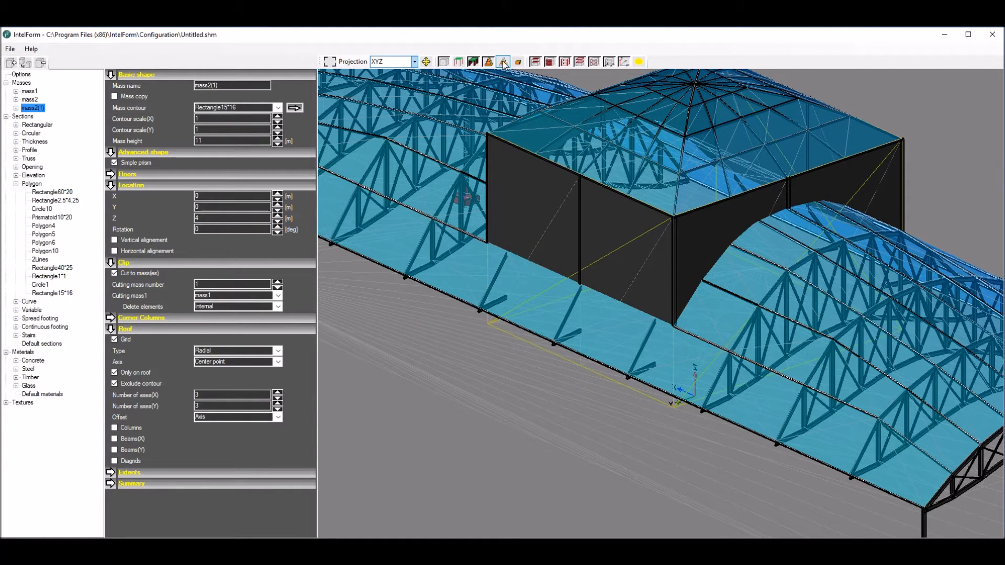
click(503, 62)
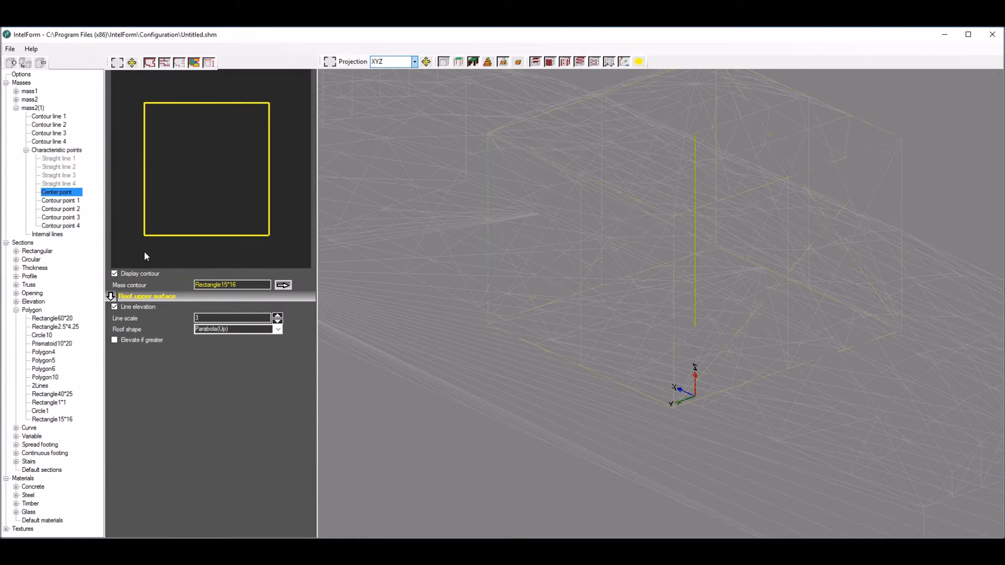
click(114, 306)
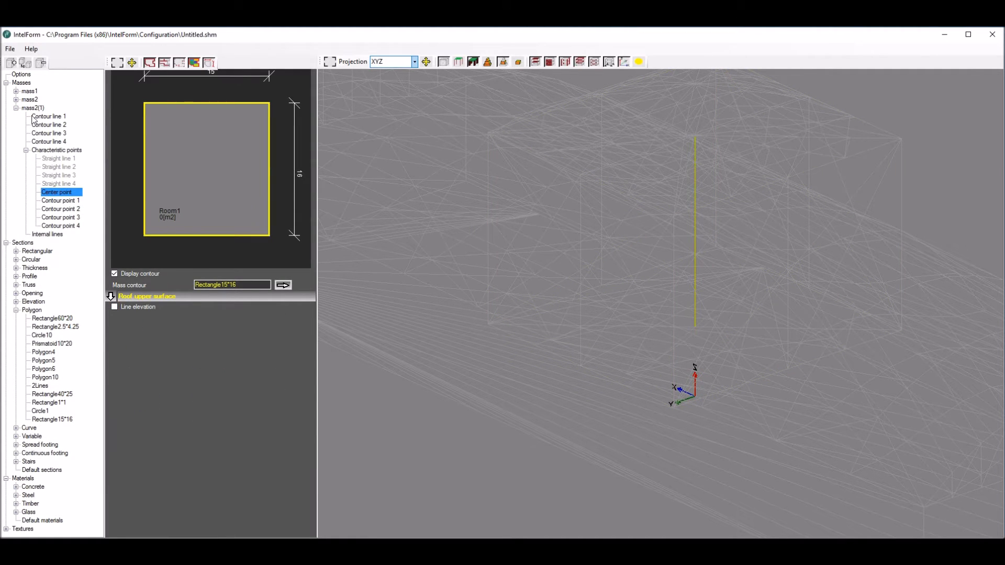
click(34, 108)
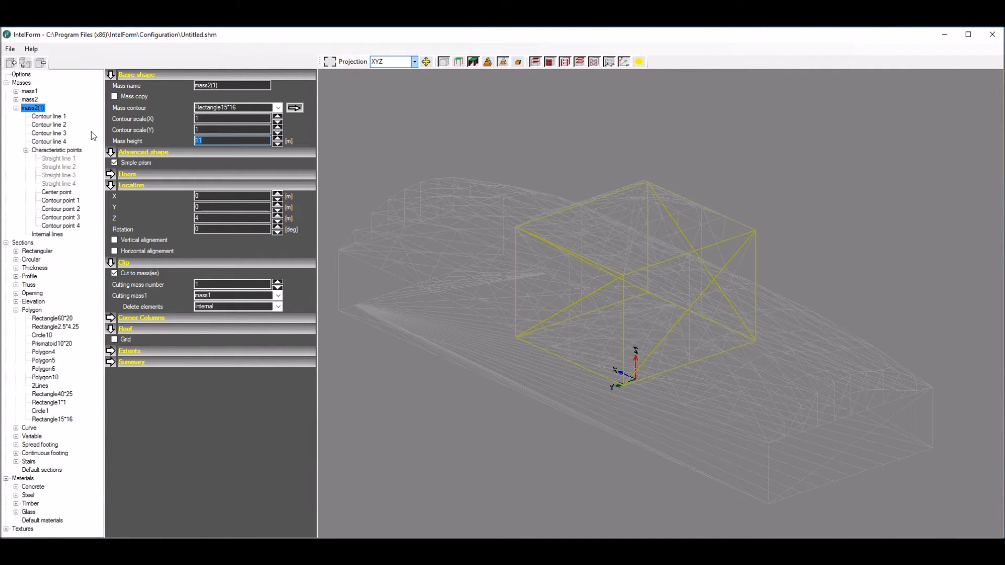
text(2.2)
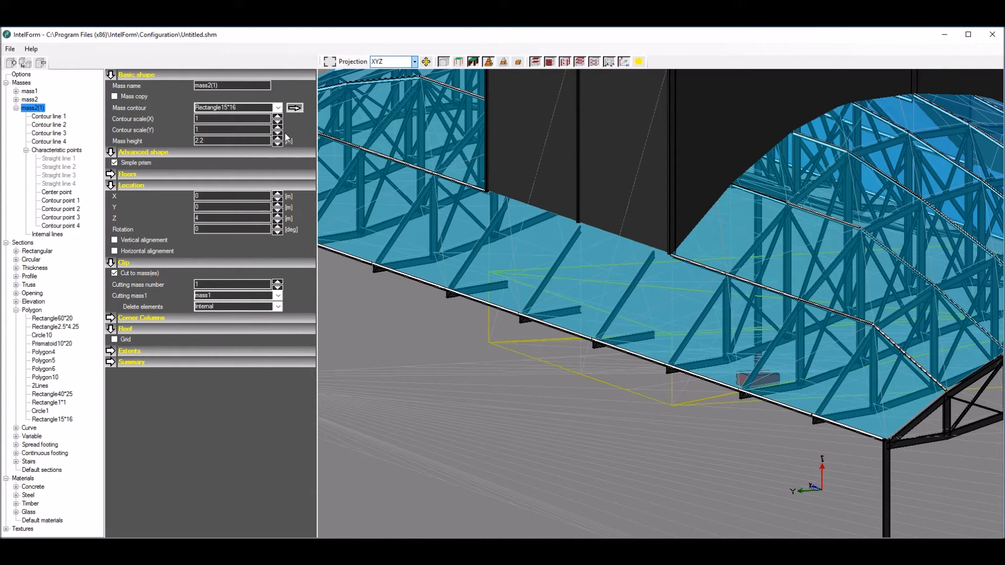
text(1.1)
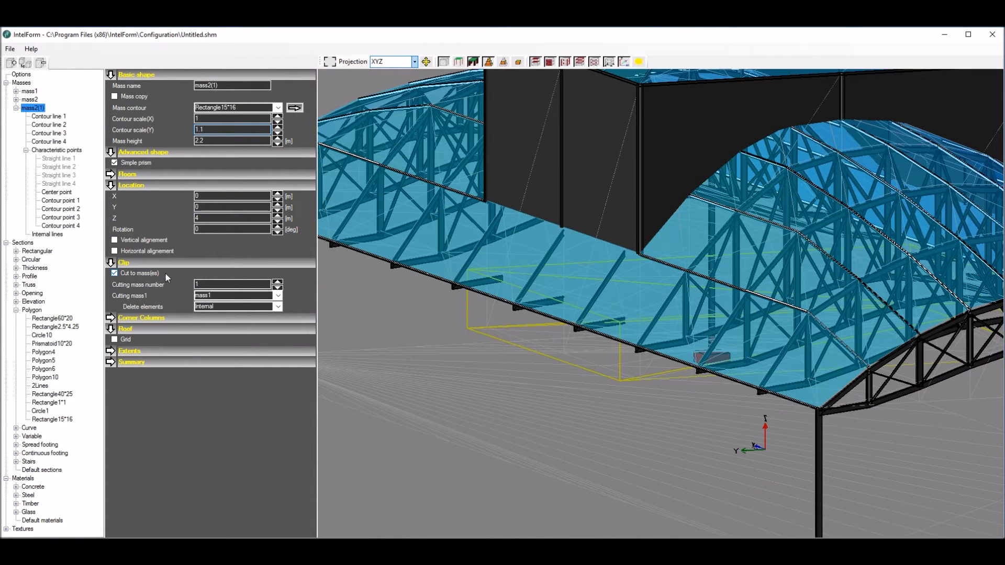
Step: Add mass2(1) to mass1's clipping, removing elements in contact
click(28, 91)
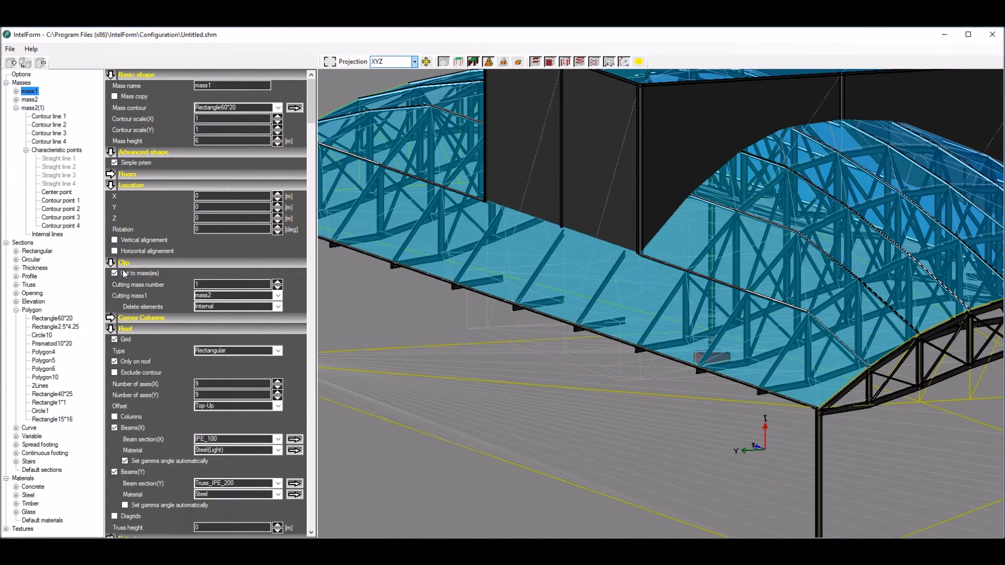
click(114, 273)
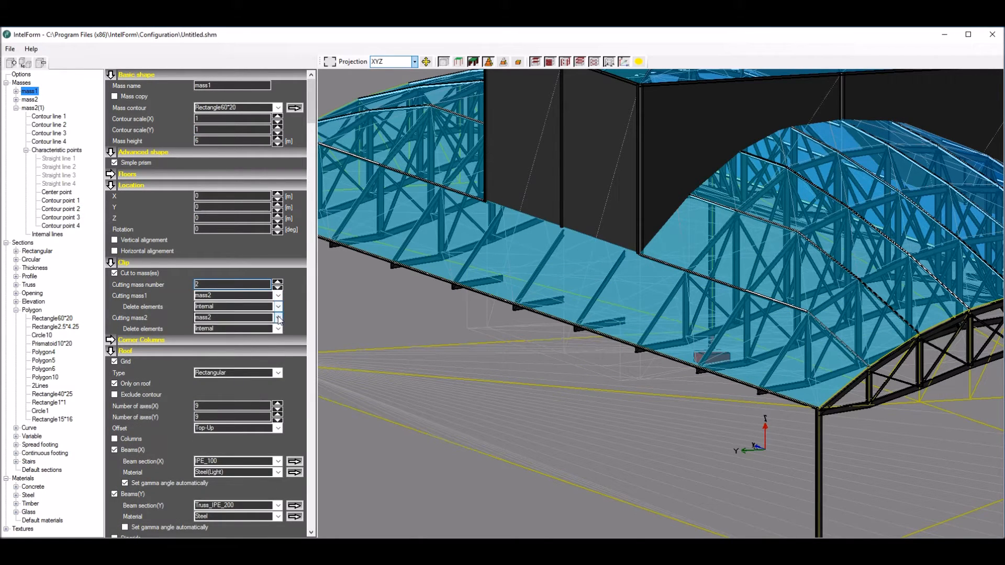
click(278, 318)
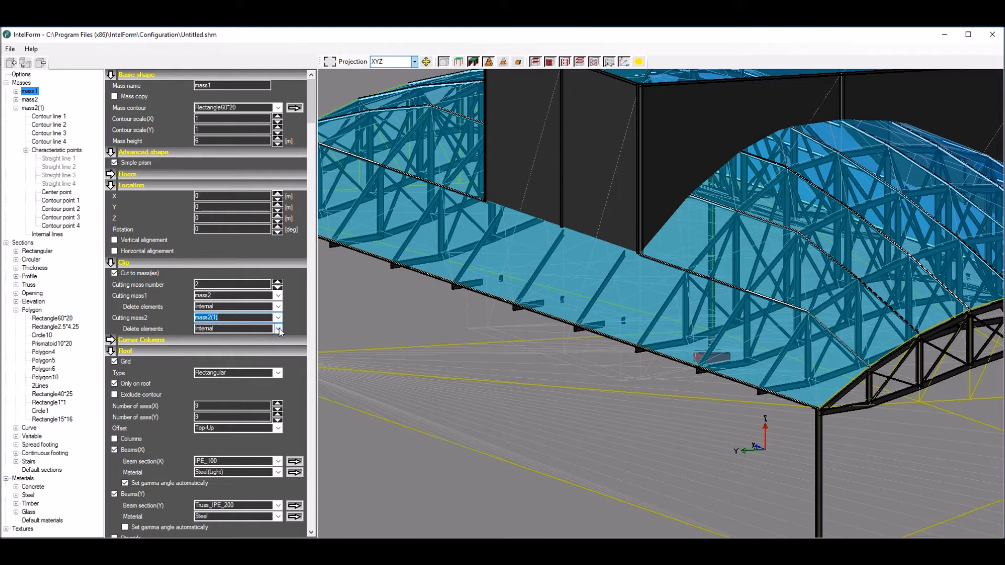
click(278, 329)
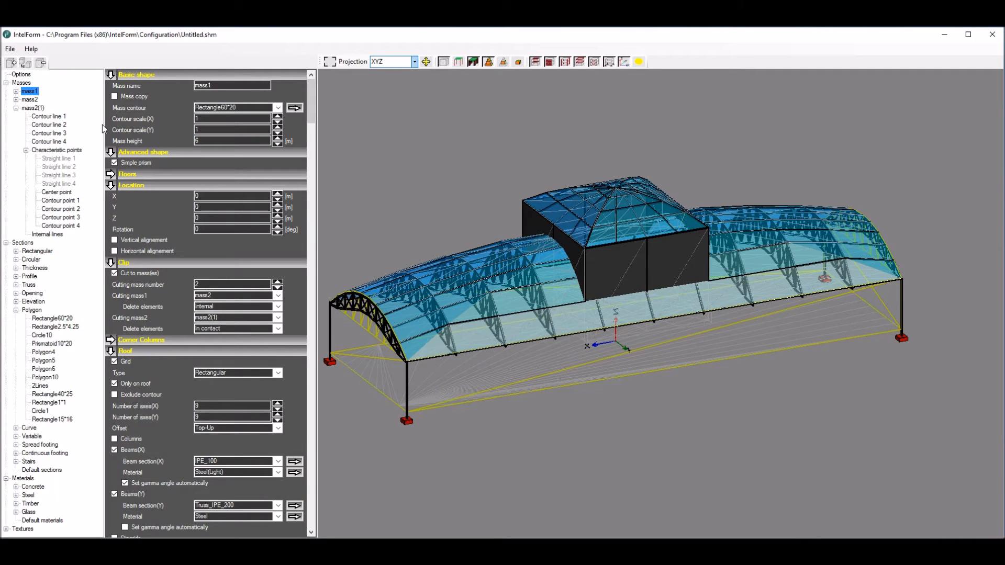
mouse_move(109, 240)
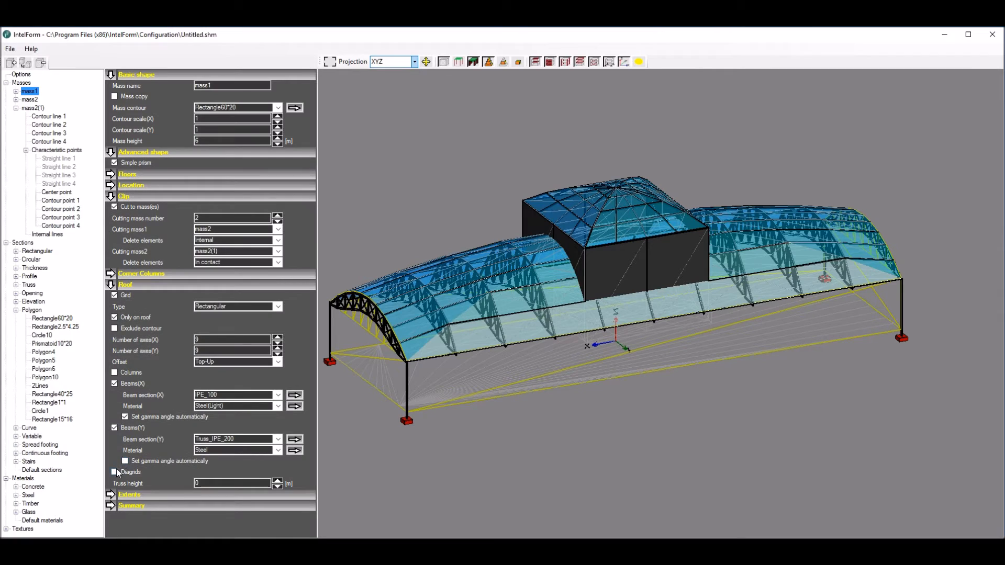
Step: Enable IPE_100 diagrids on the hall roof at X location 2, then select its long sides
click(115, 472)
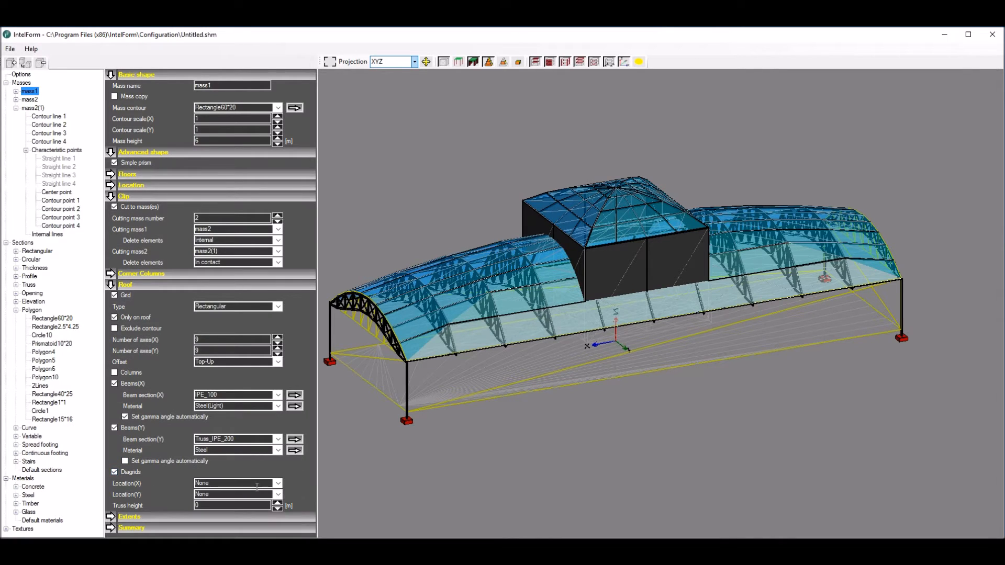
click(278, 483)
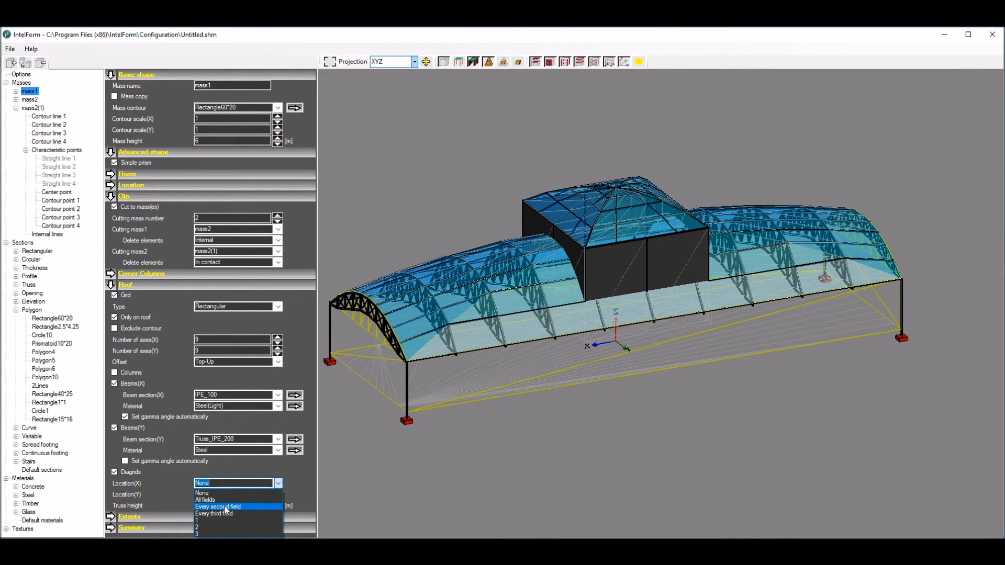
click(217, 507)
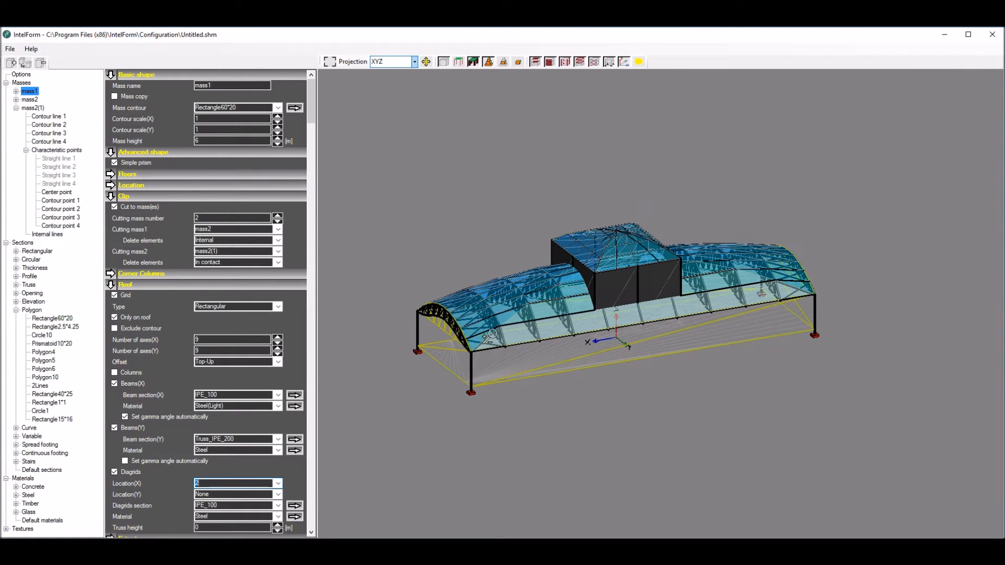
click(7, 90)
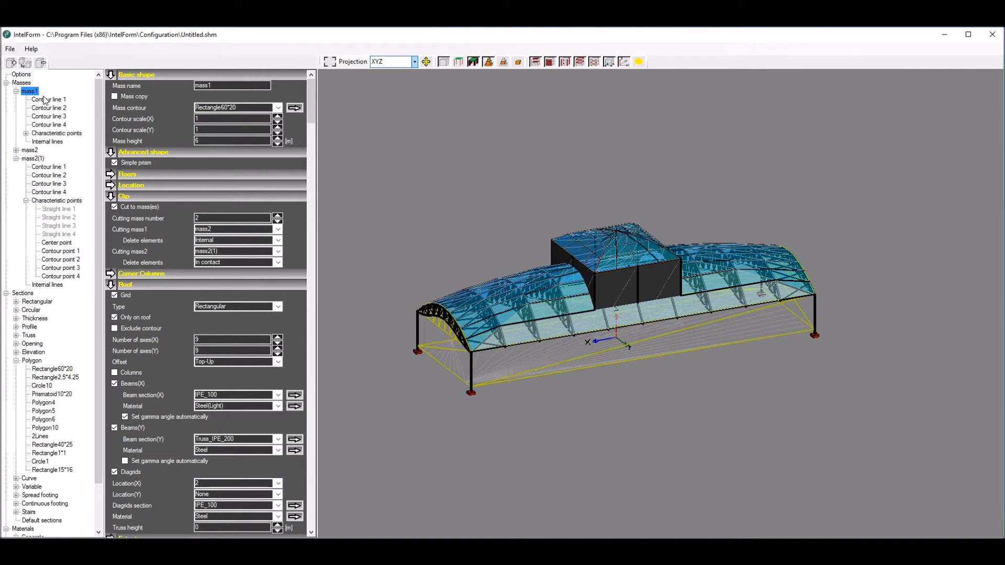
click(48, 99)
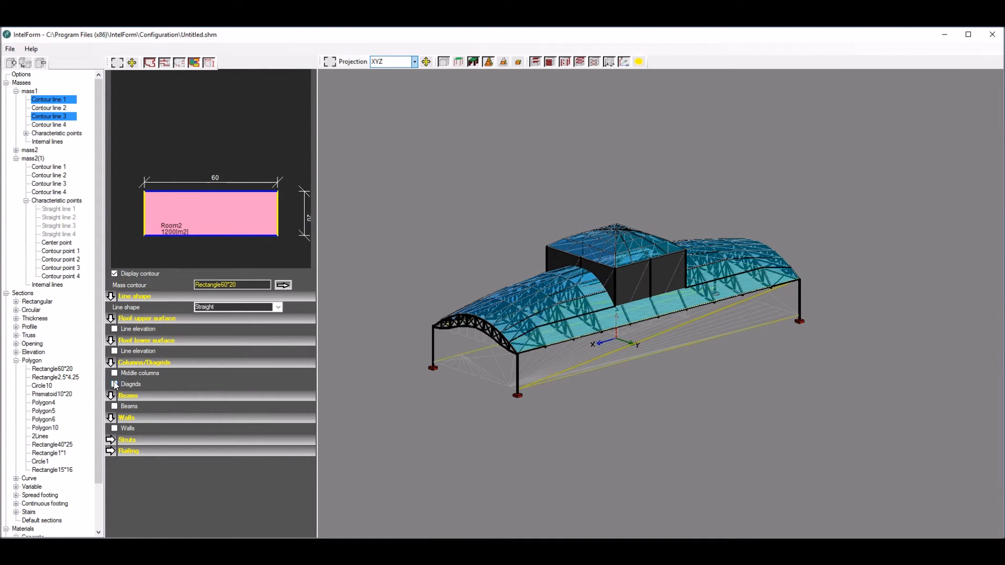
Step: Add sloped IPE_200 middle columns and crosswise IPE_100 diagrids at location 2
click(114, 373)
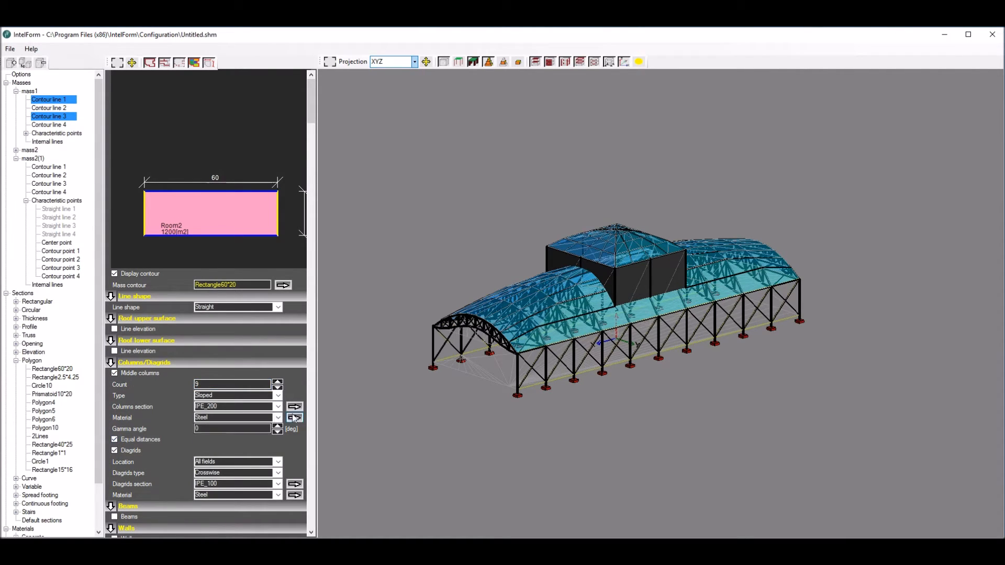
click(277, 462)
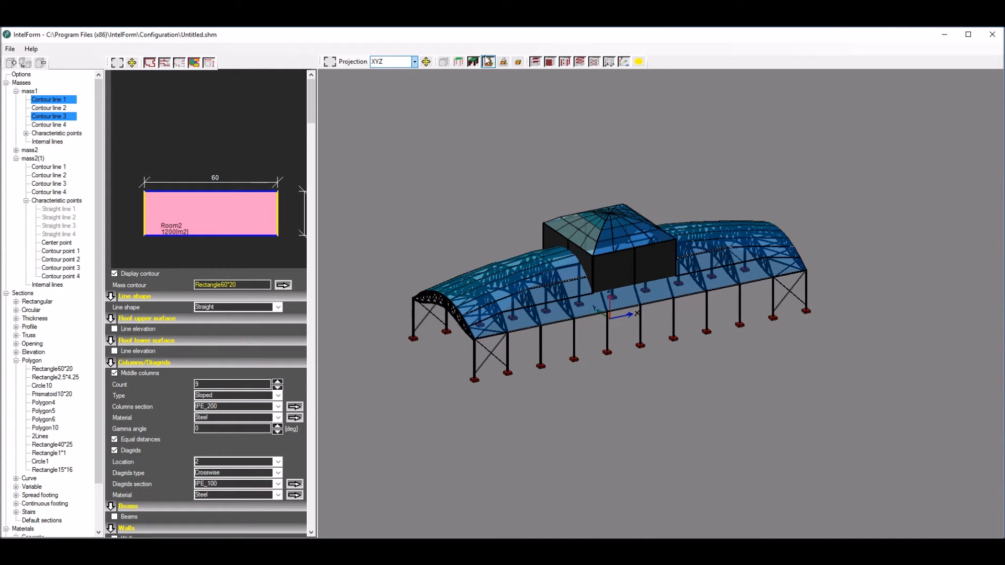
click(459, 62)
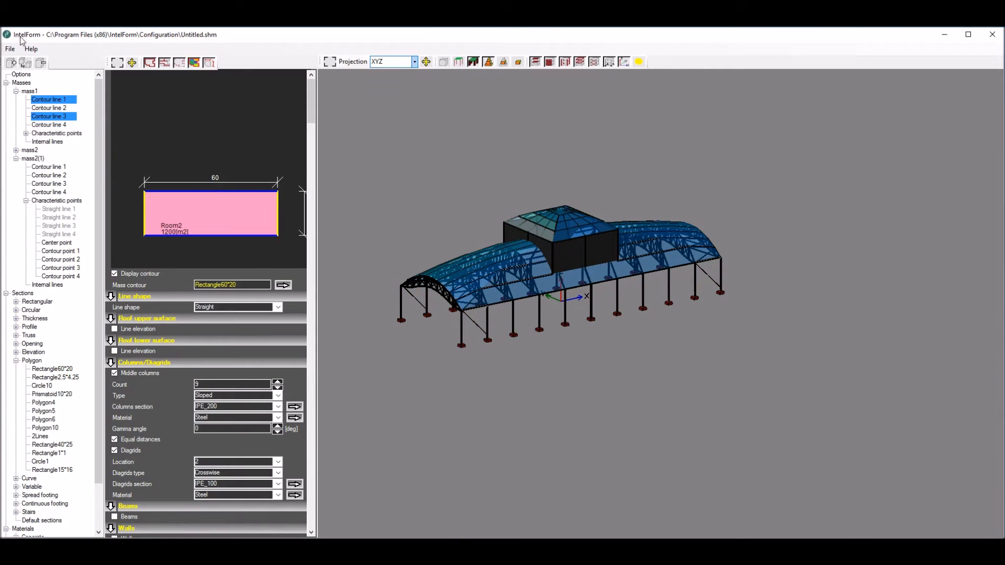
Step: Export the model to Robot Structural Analysis with offsets taken into account
click(9, 48)
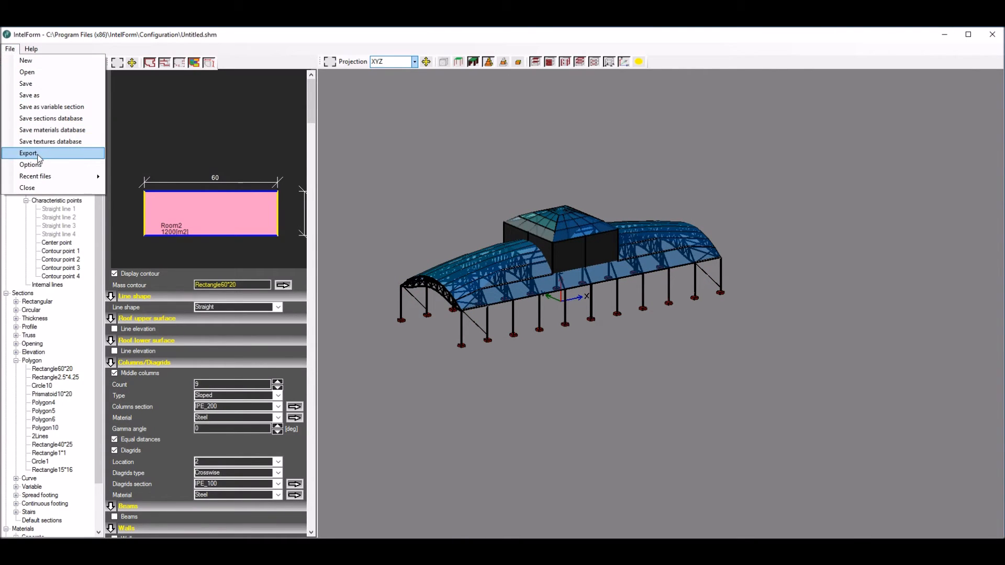
click(28, 154)
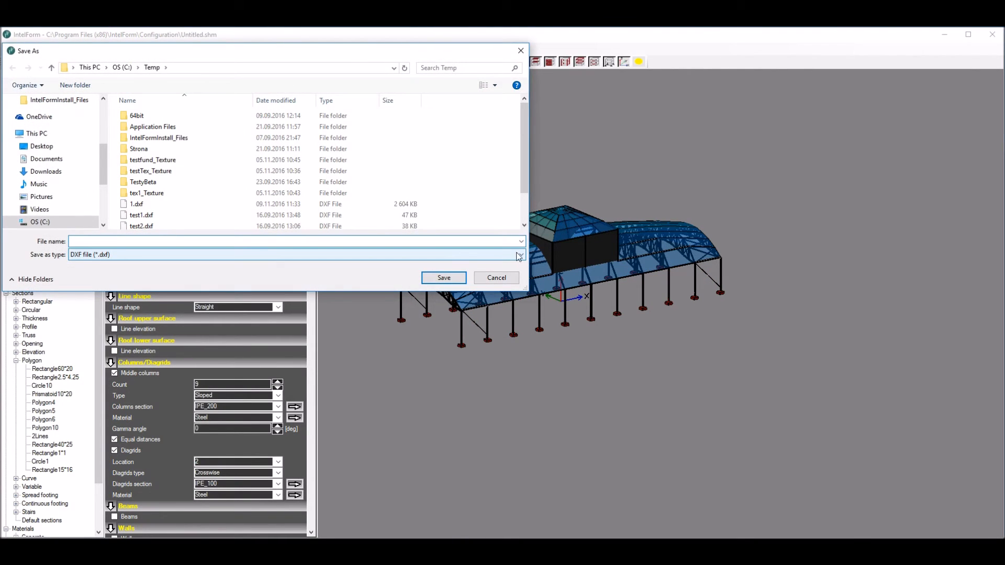
click(518, 254)
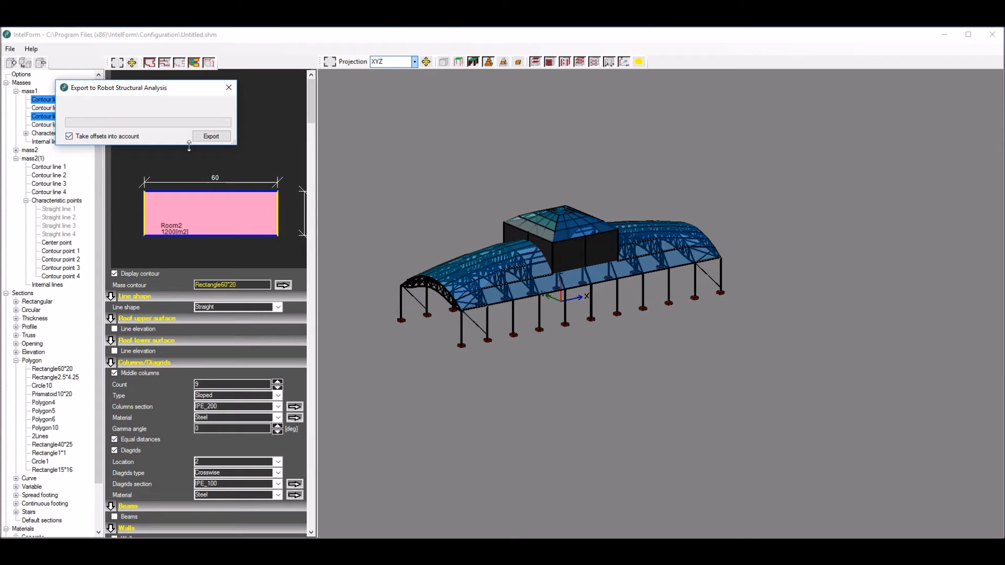
click(211, 136)
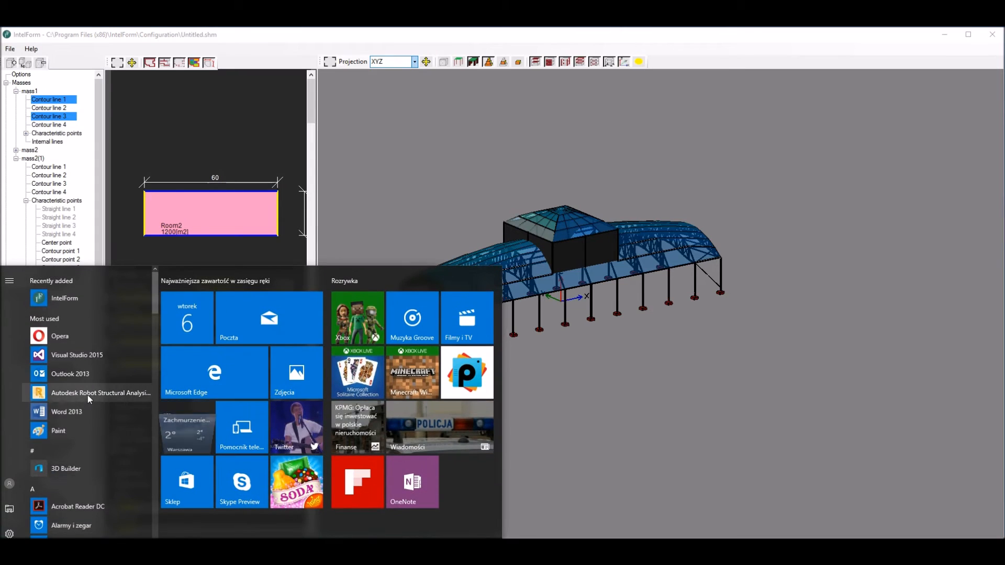
Step: Launch Autodesk Robot Structural Analysis from the Start menu's Most used list
click(101, 393)
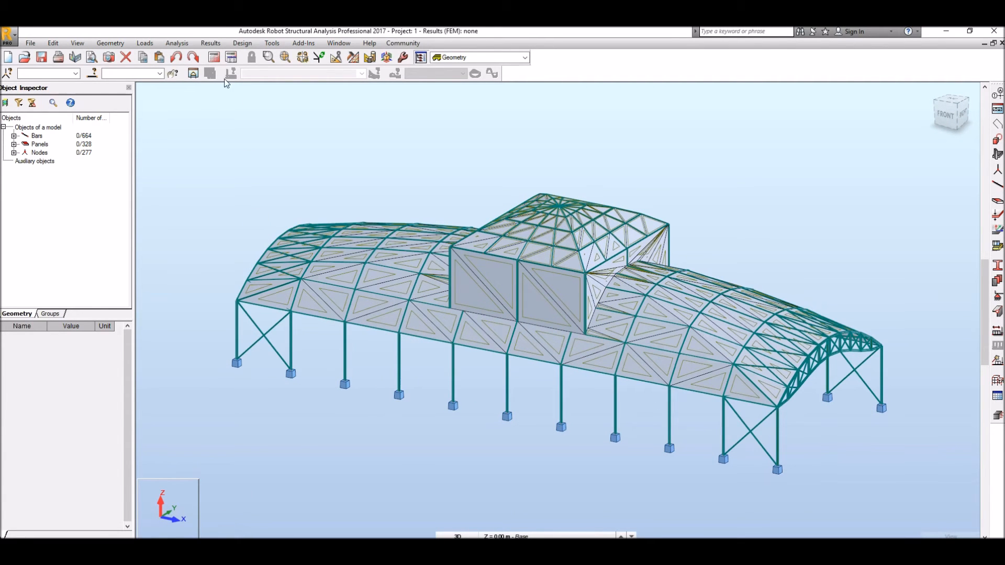
Step: Show member offsets and panel thickness in Robot, then orbit to a side view
click(77, 43)
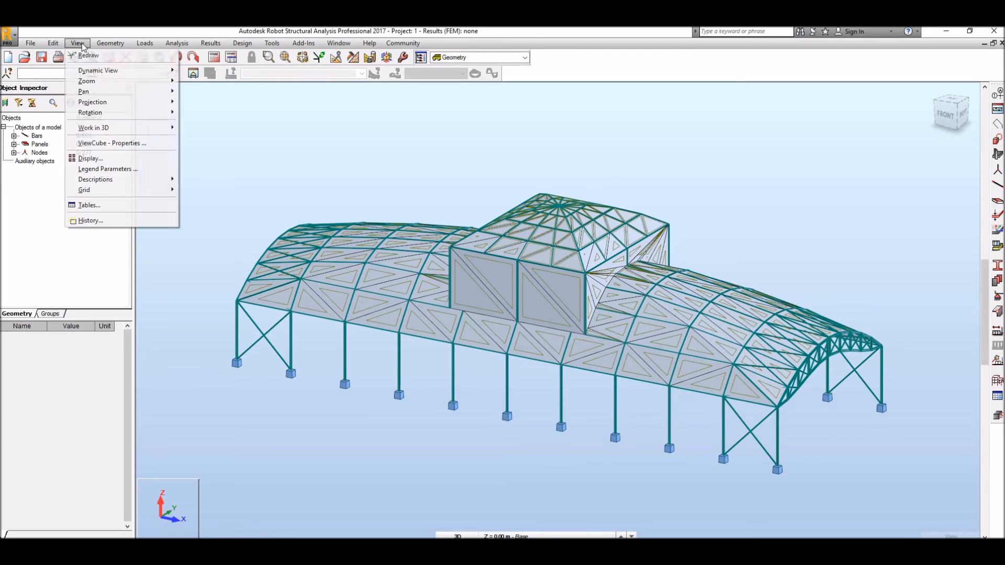
click(91, 158)
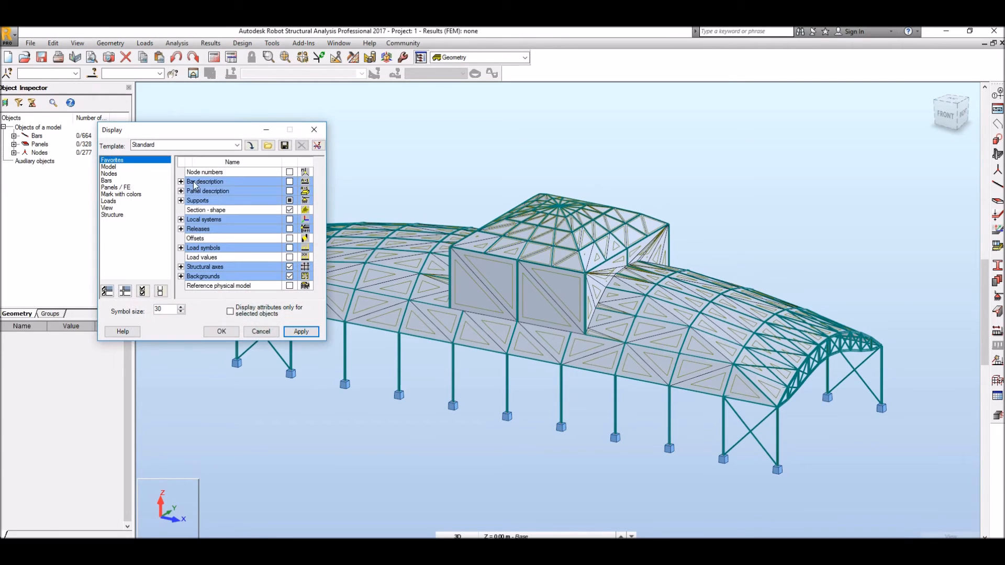
click(289, 237)
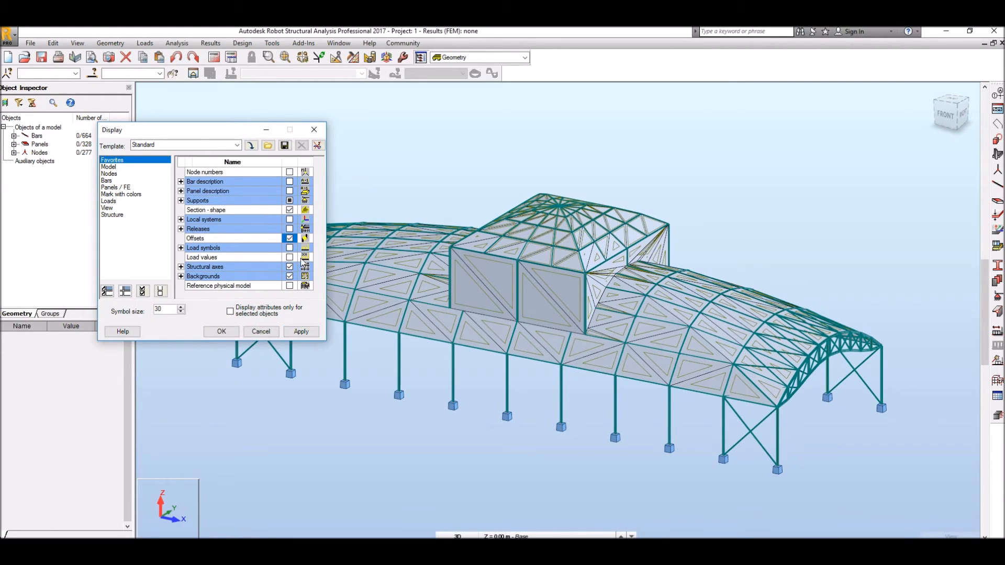
click(116, 186)
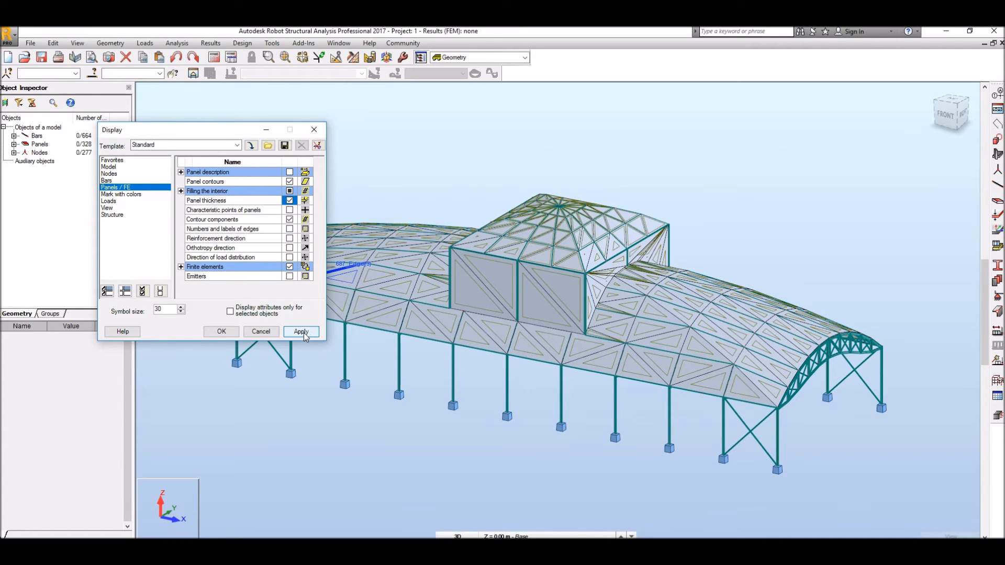
click(300, 332)
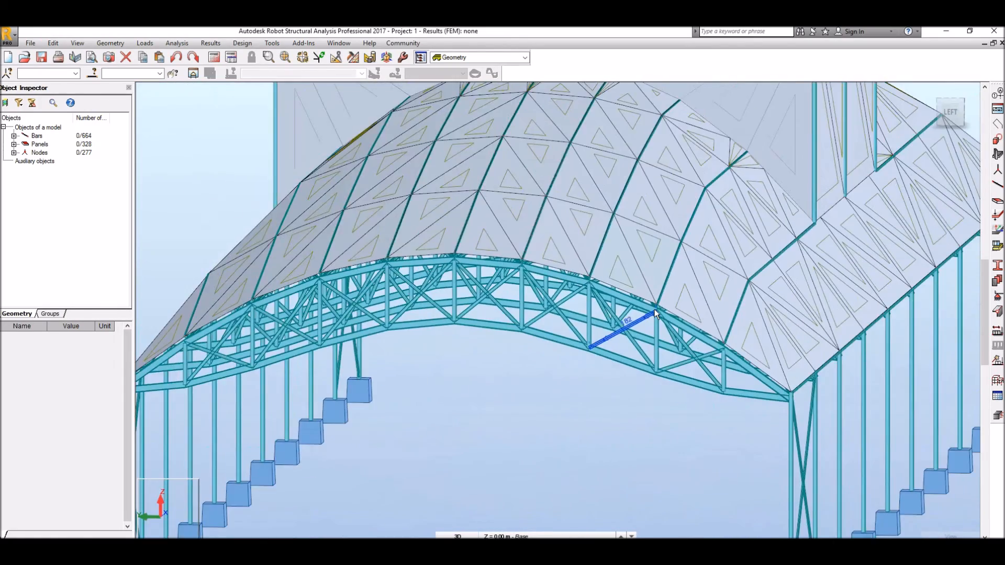
drag(654, 315, 571, 214)
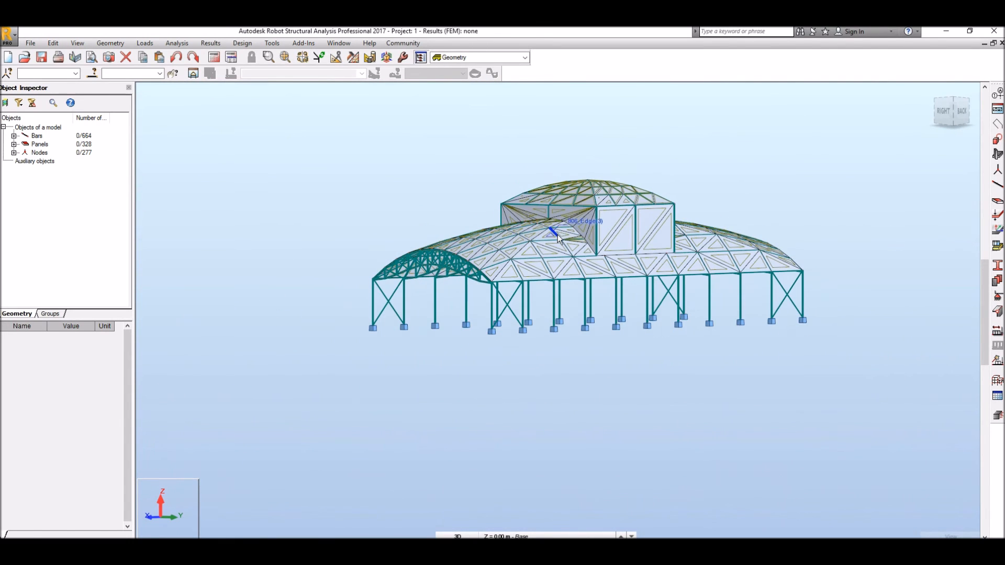
Step: Verify the hall structure in Robot, confirm no errors or warnings, and close the report
click(177, 43)
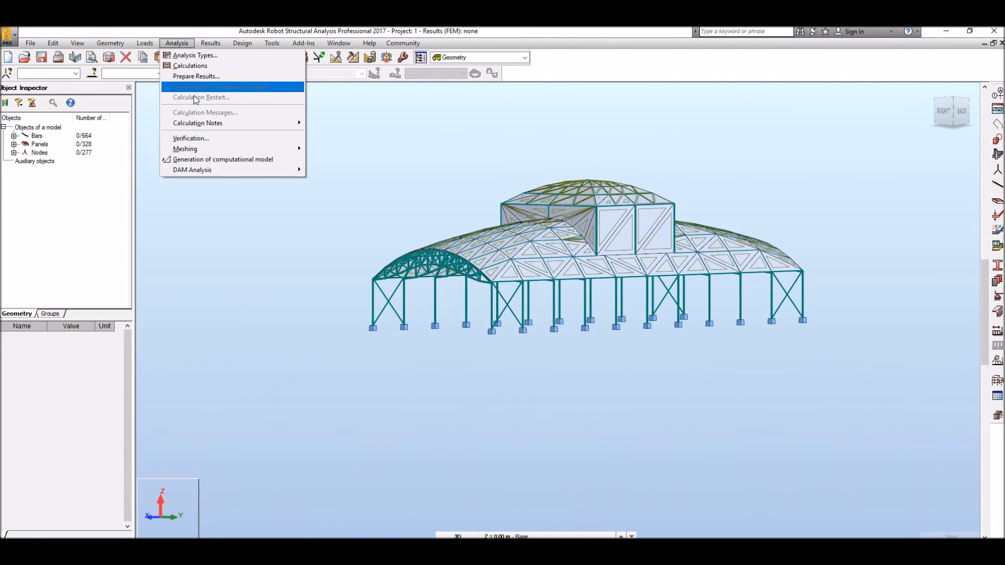
click(191, 138)
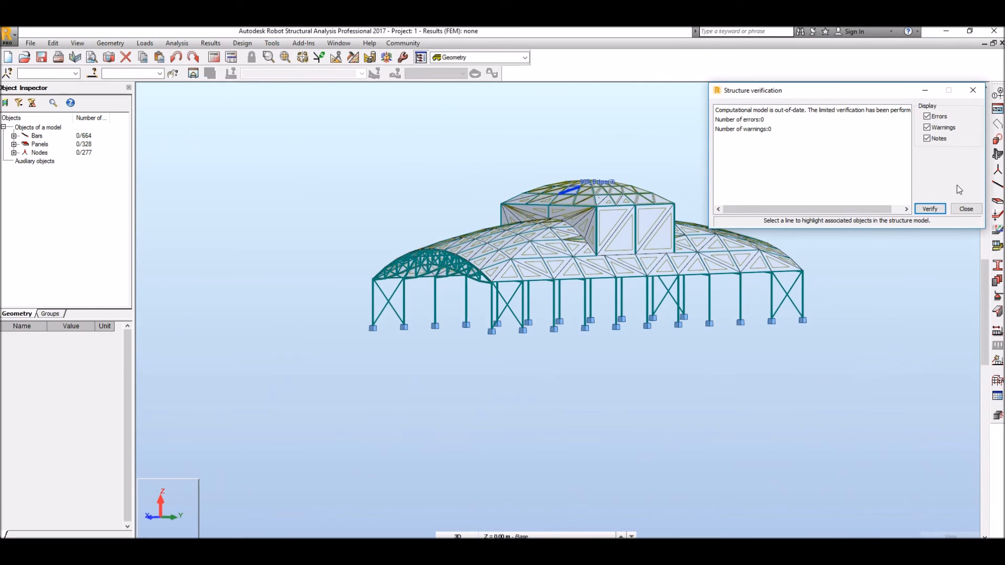
click(966, 209)
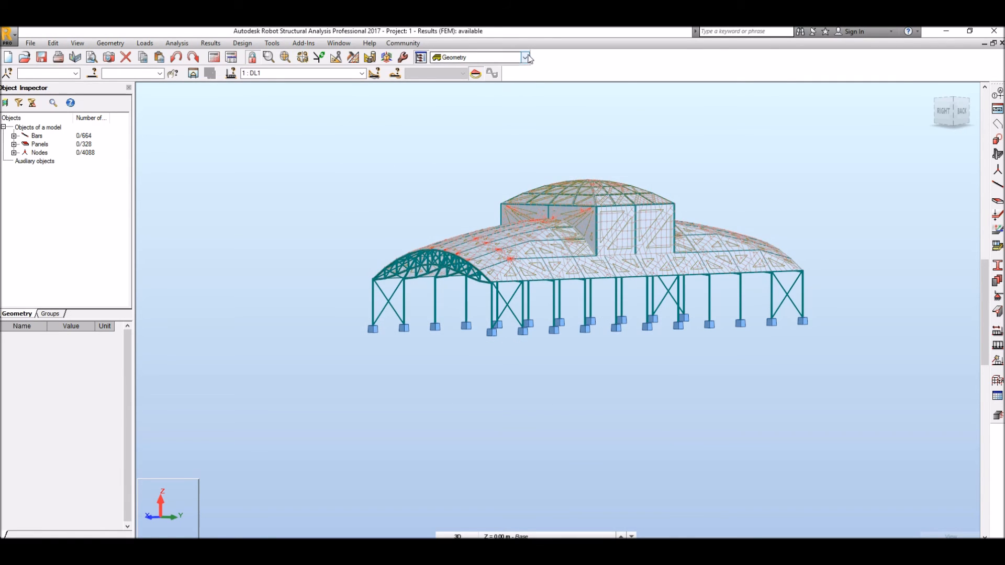
Step: Switch to the Results - maps layout and display Displacements z maps for DL1
click(525, 57)
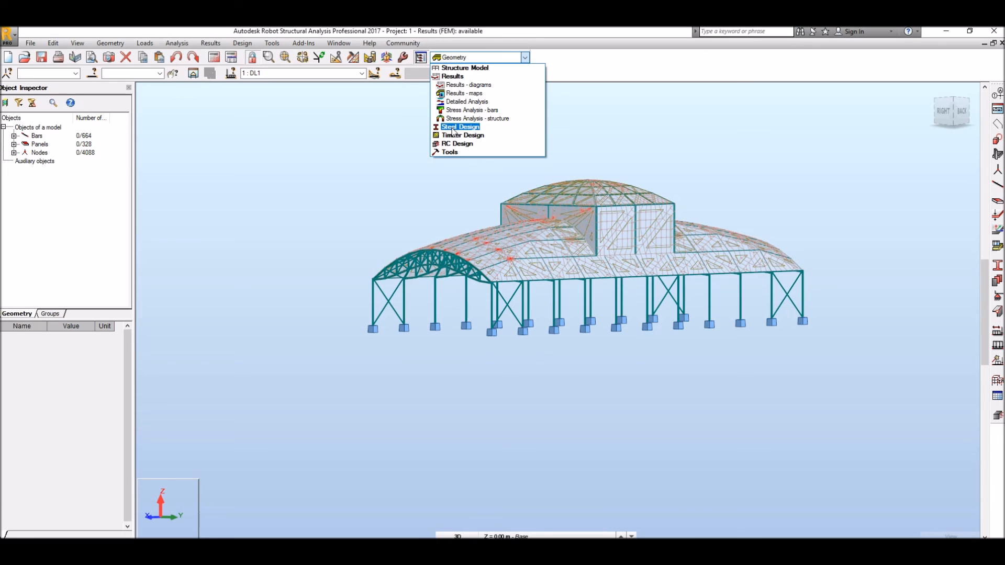
click(463, 93)
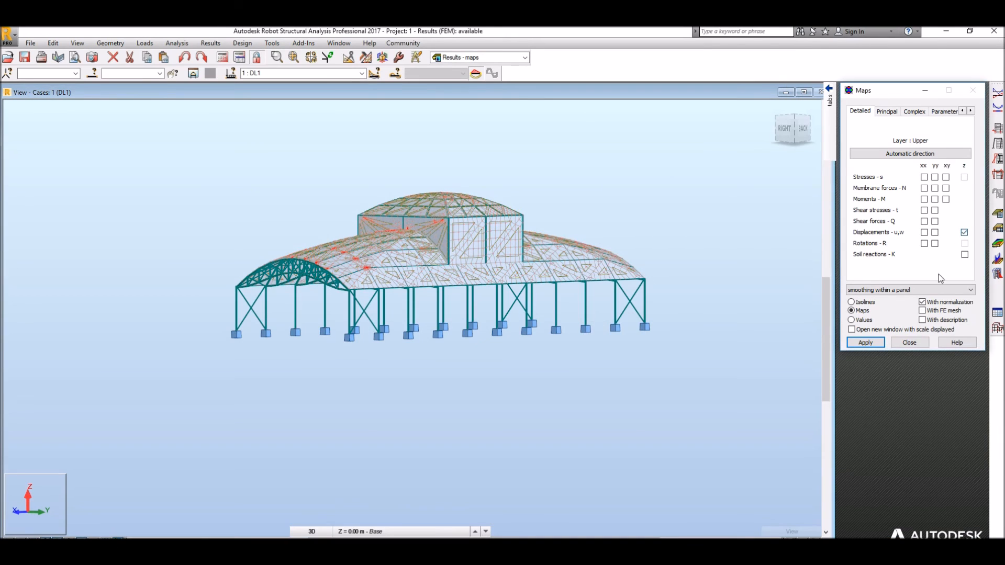
click(865, 341)
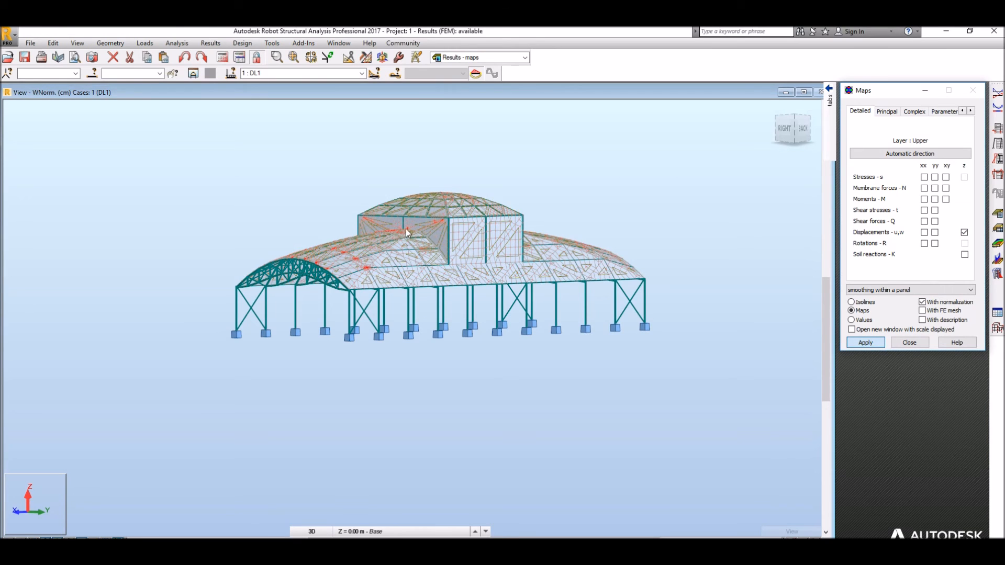
click(865, 342)
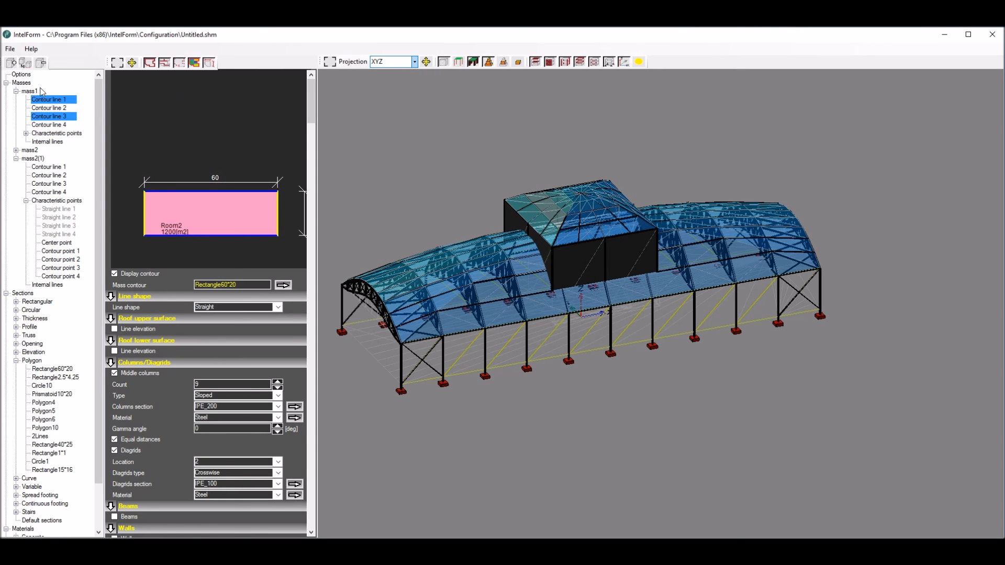
Step: Give mass2's contour lines 2 and 4 Circle shape with line scale 3, then orbit to view
click(31, 150)
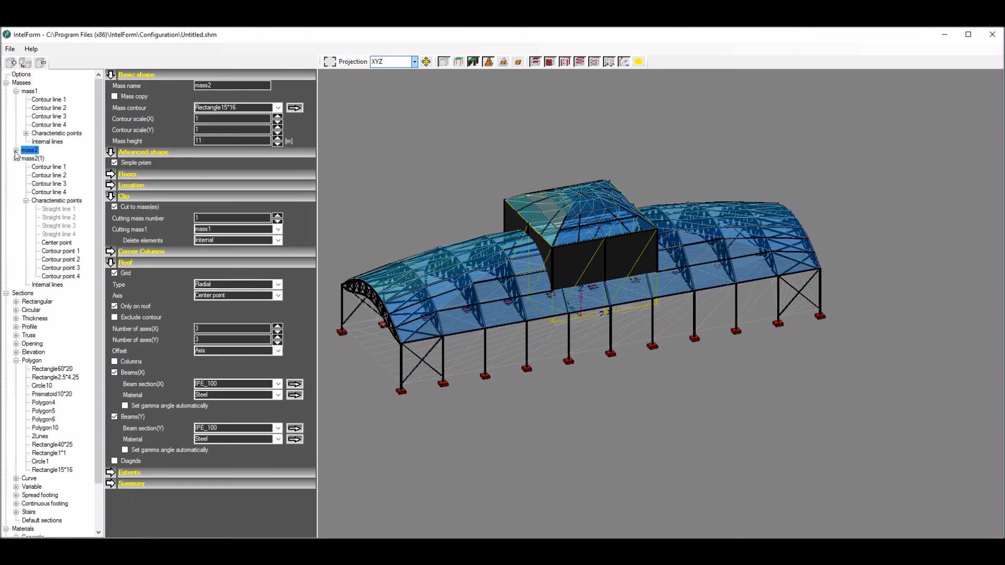
click(49, 166)
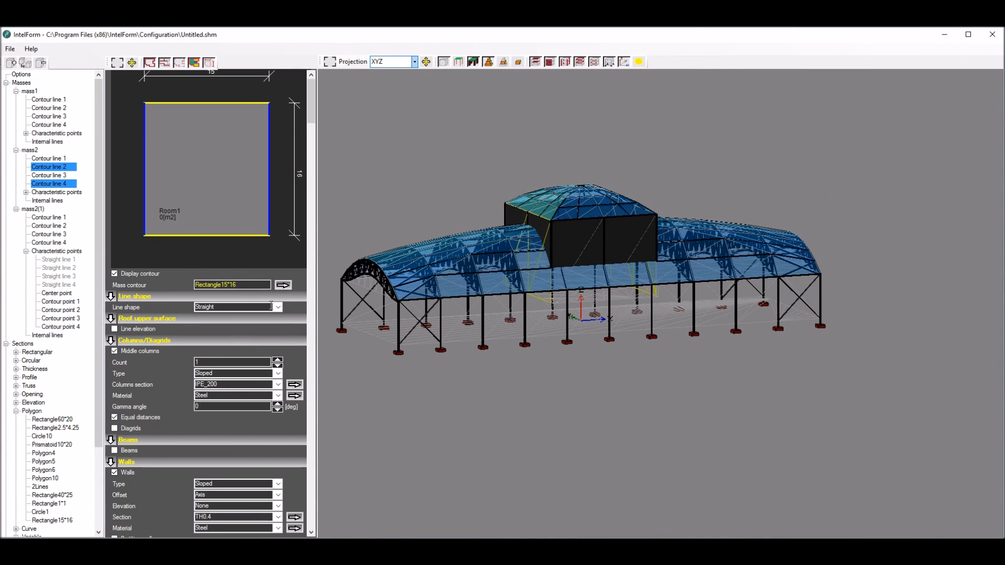
click(278, 307)
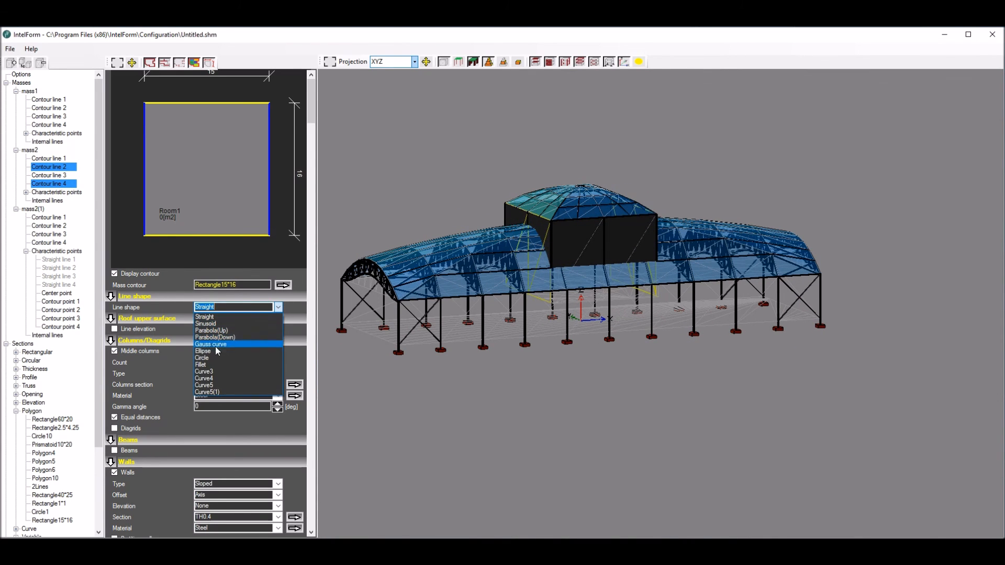
click(203, 358)
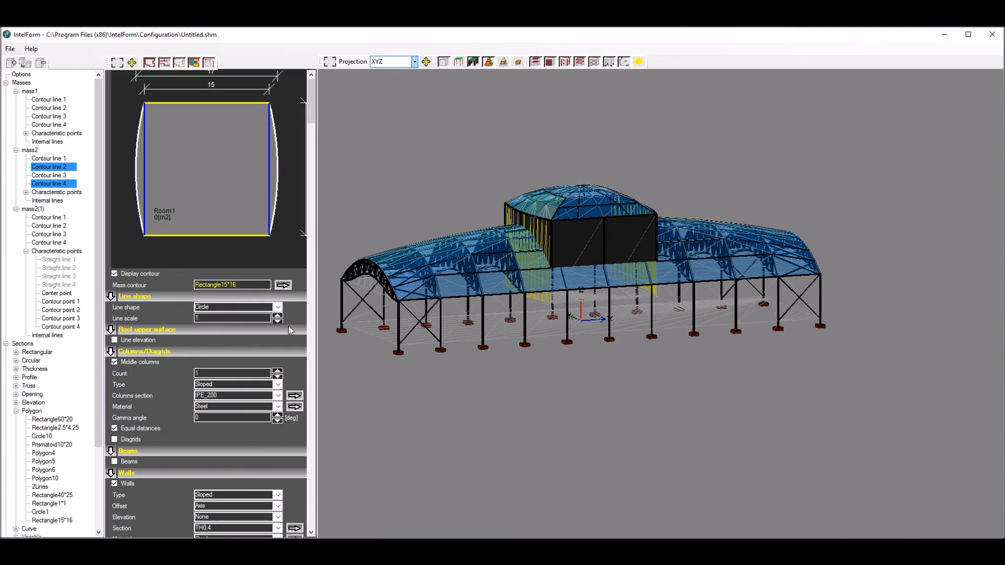
click(277, 316)
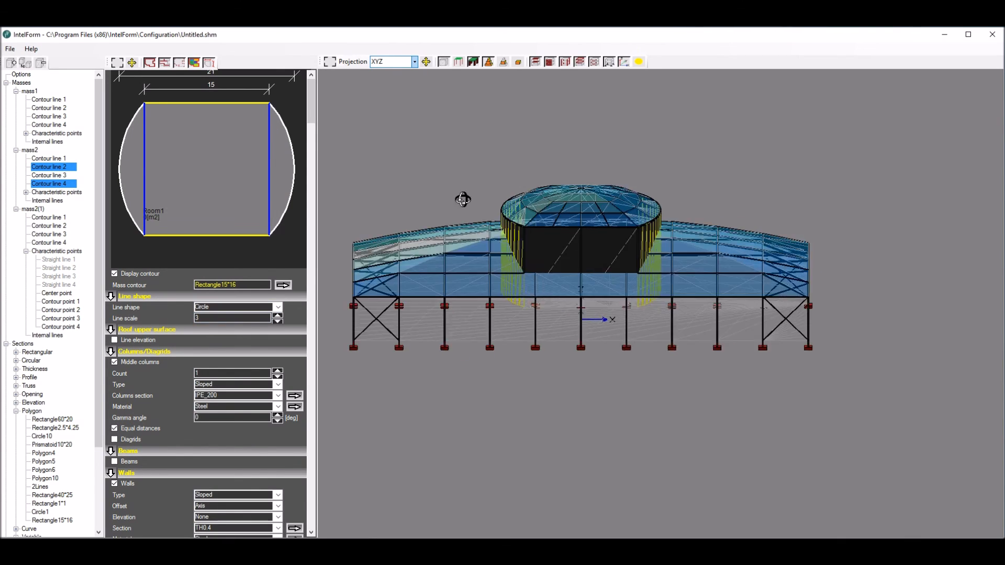
drag(463, 199, 382, 199)
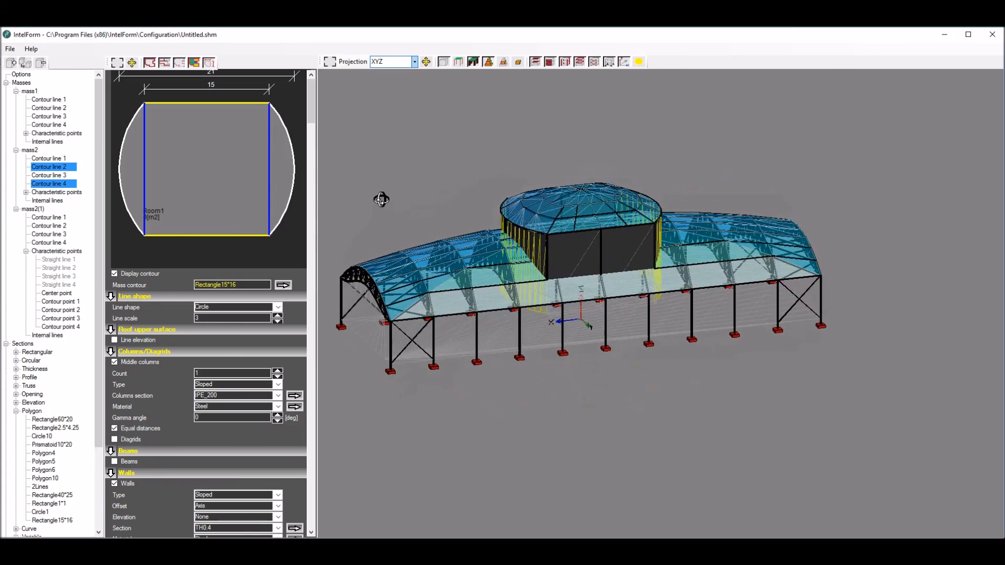